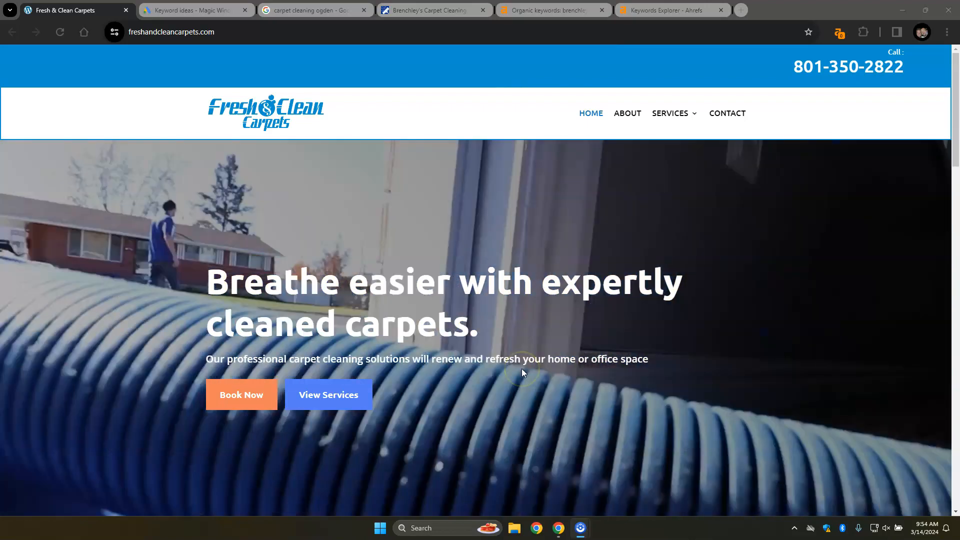
pyautogui.moveTo(390, 183)
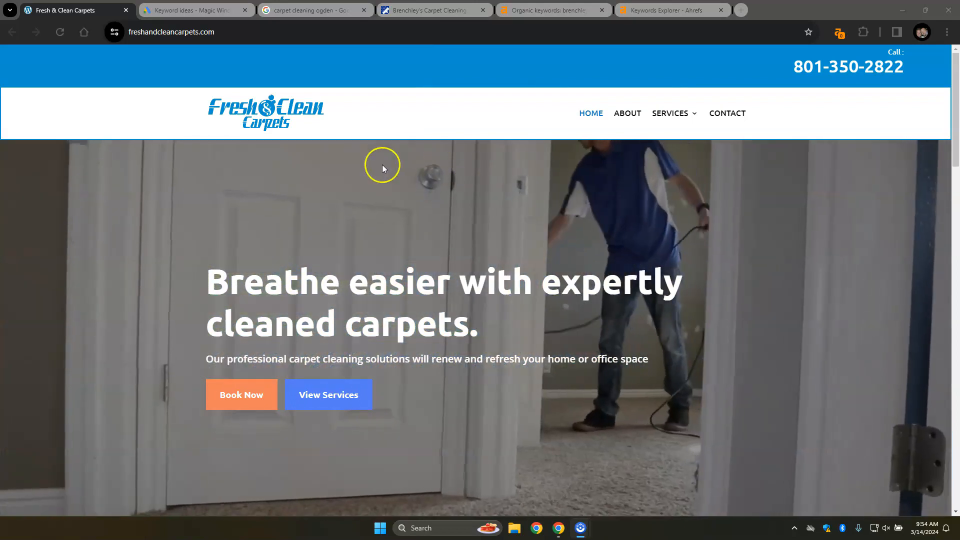
pyautogui.moveTo(482, 314)
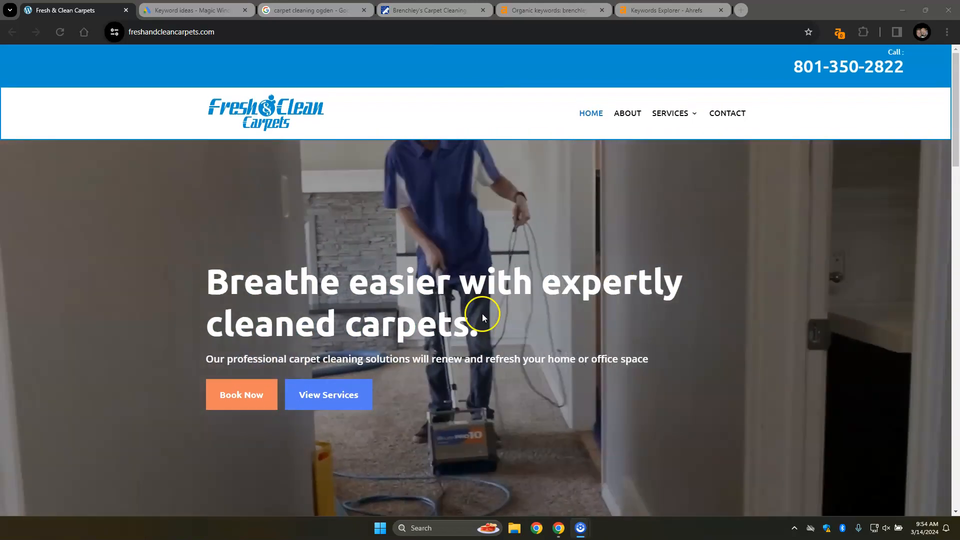
# - Scroll through the homepage and close the van image's save window without saving
pyautogui.scroll(-3)
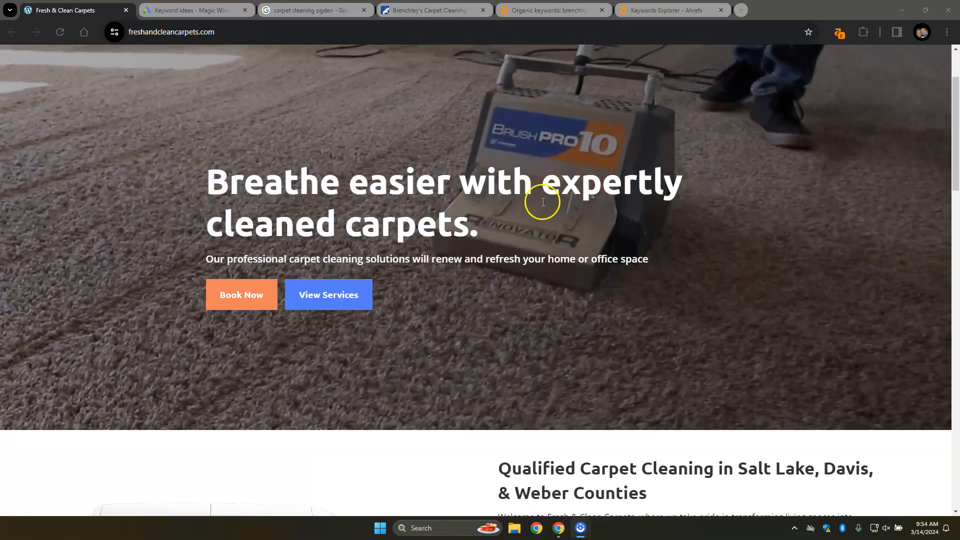
pyautogui.moveTo(570, 254)
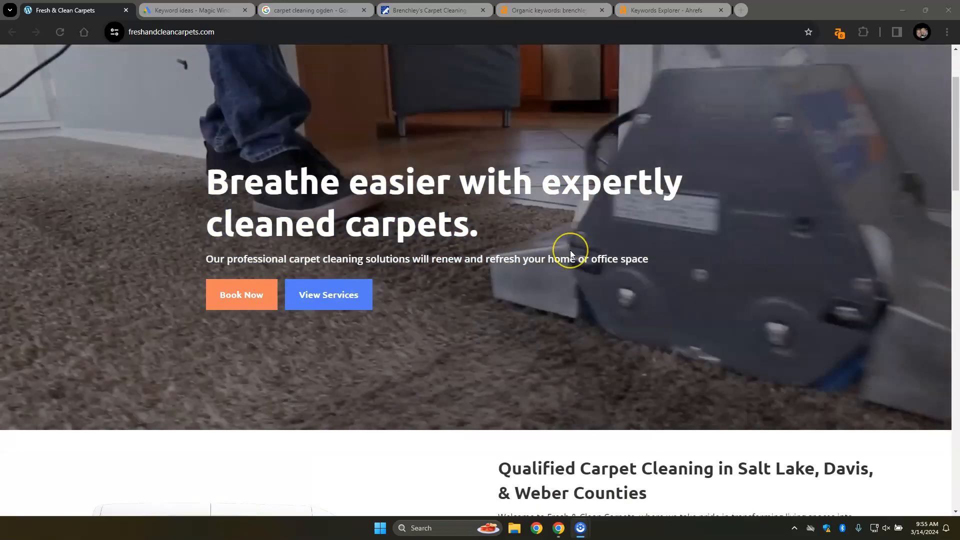
pyautogui.scroll(-3)
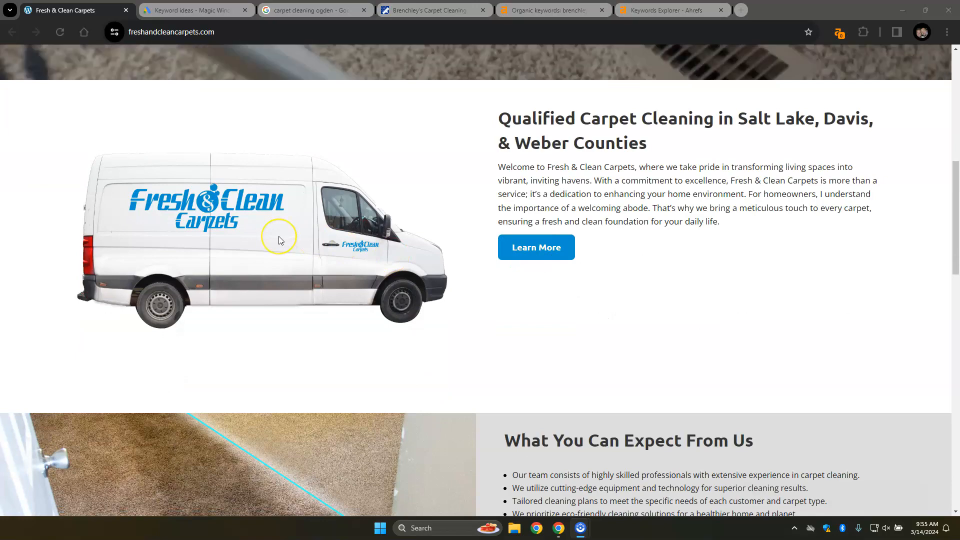
pyautogui.scroll(-3)
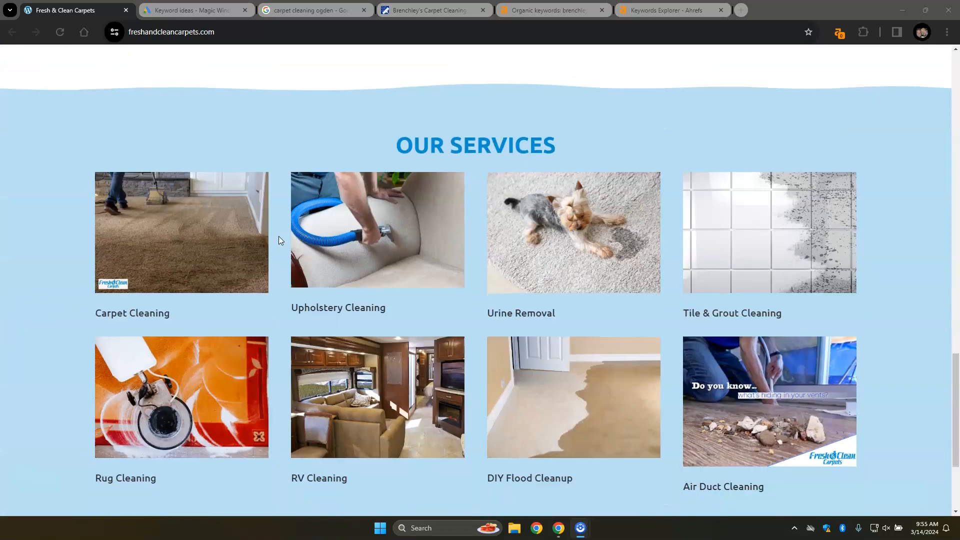
pyautogui.scroll(-3)
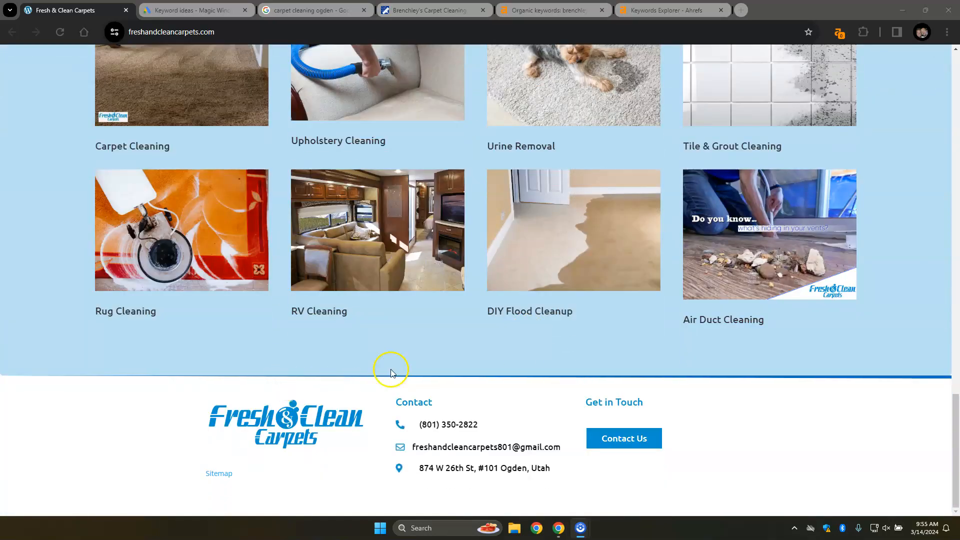
pyautogui.scroll(3)
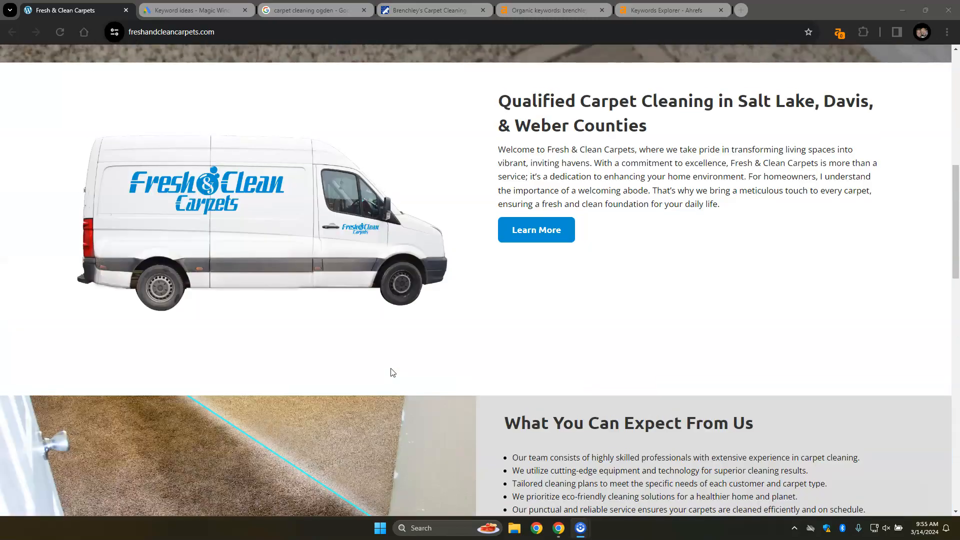
pyautogui.scroll(3)
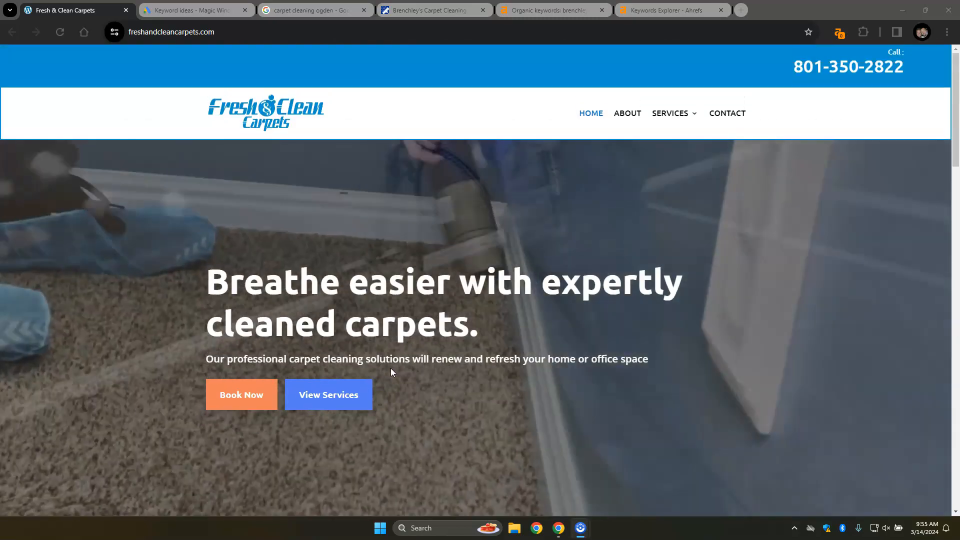
pyautogui.scroll(-3)
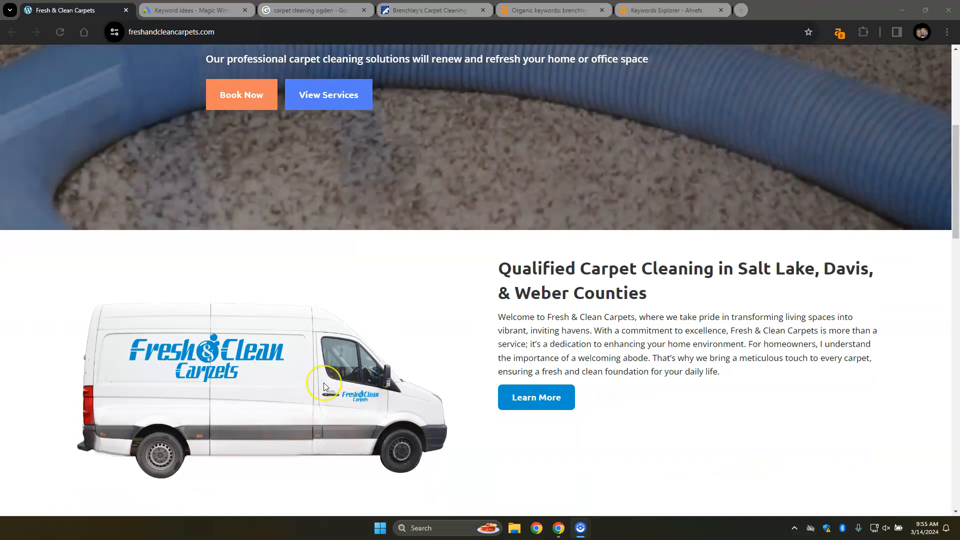
pyautogui.moveTo(433, 365)
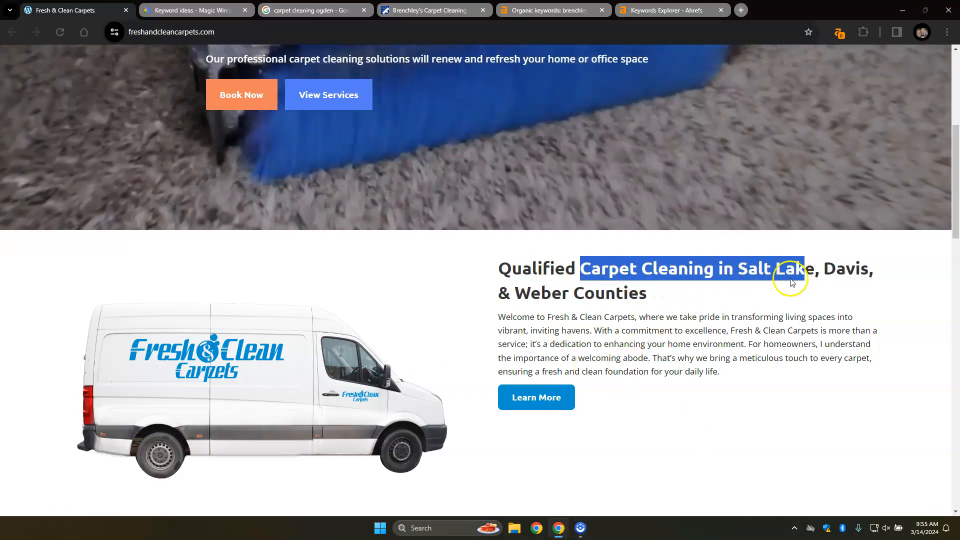
pyautogui.moveTo(475, 299)
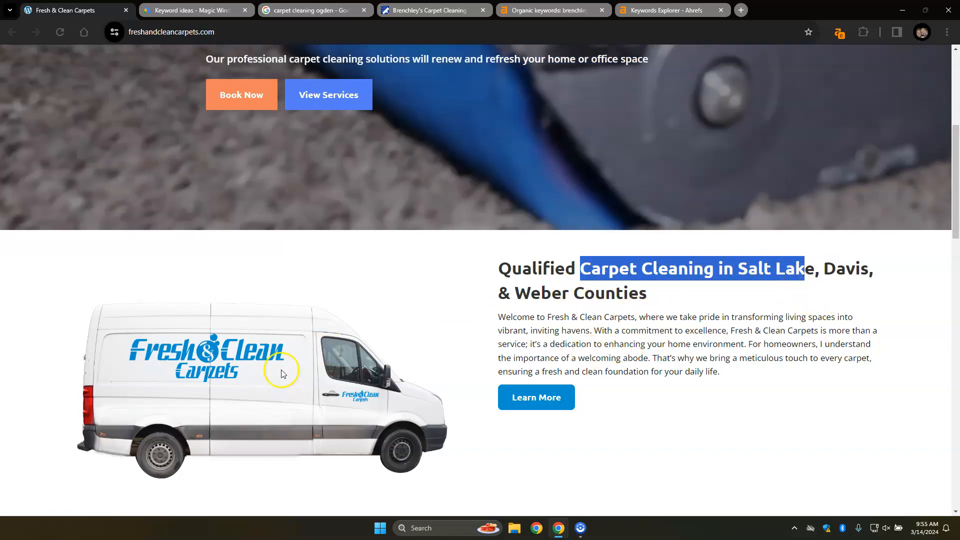
pyautogui.scroll(-3)
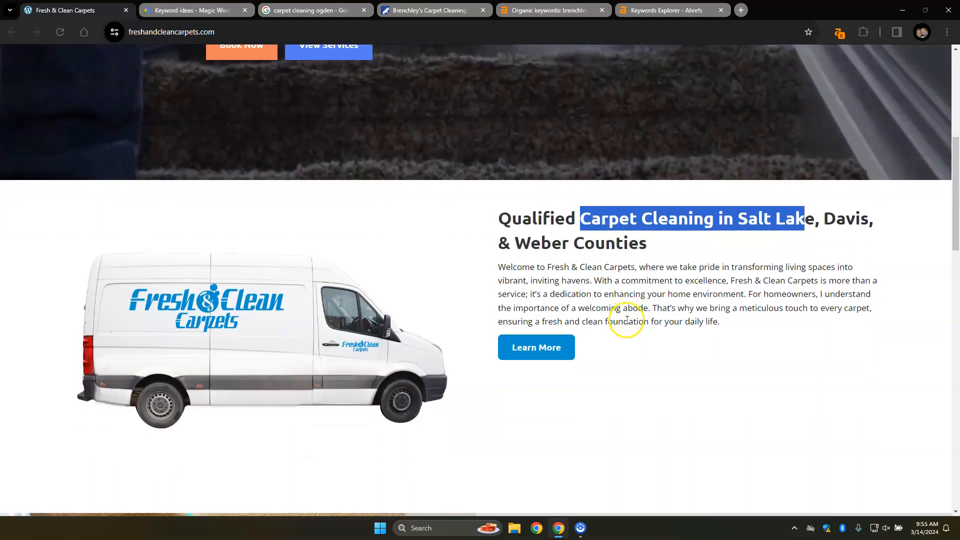
pyautogui.moveTo(257, 327)
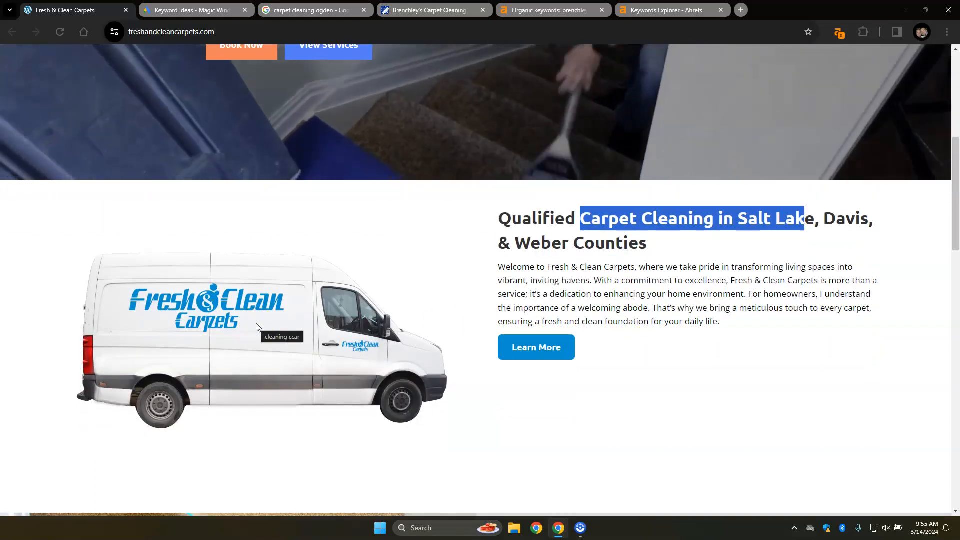
pyautogui.rightClick(227, 326)
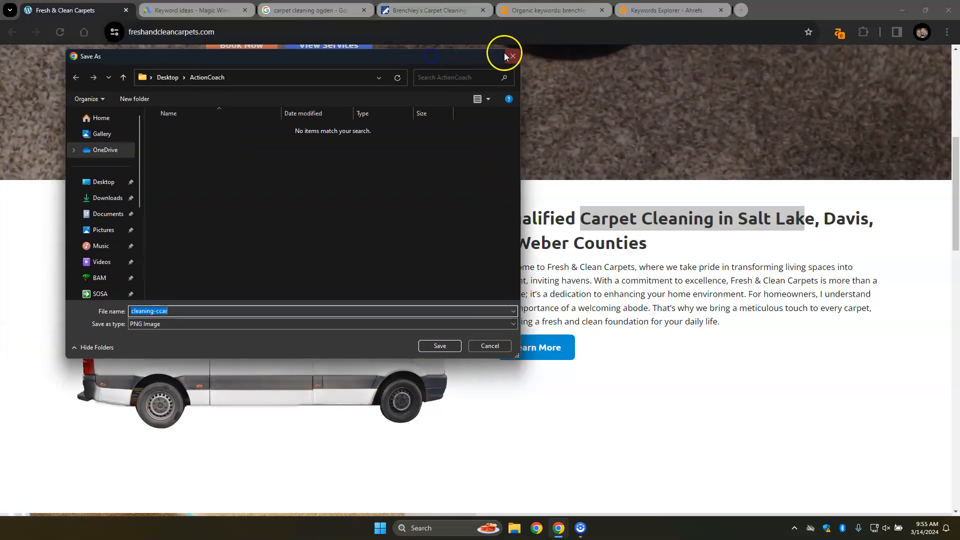
pyautogui.moveTo(511, 55)
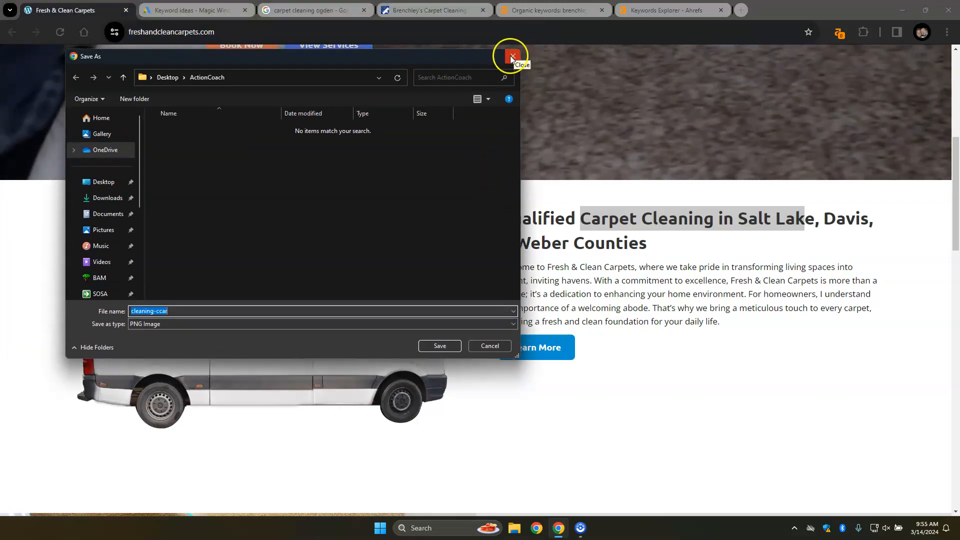
pyautogui.click(510, 55)
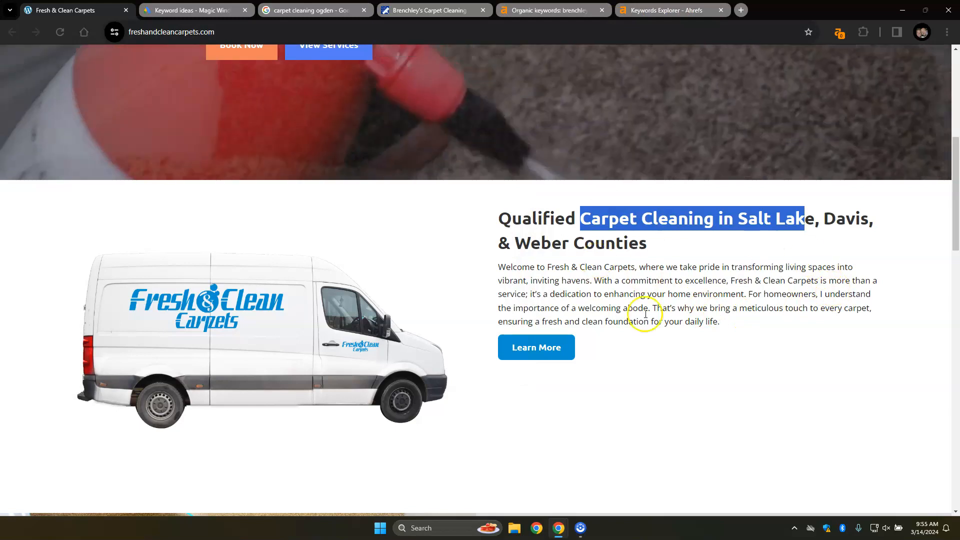
# - Review the Ahrefs Content report: 344 words, missing meta description, H6 listed first
pyautogui.scroll(-3)
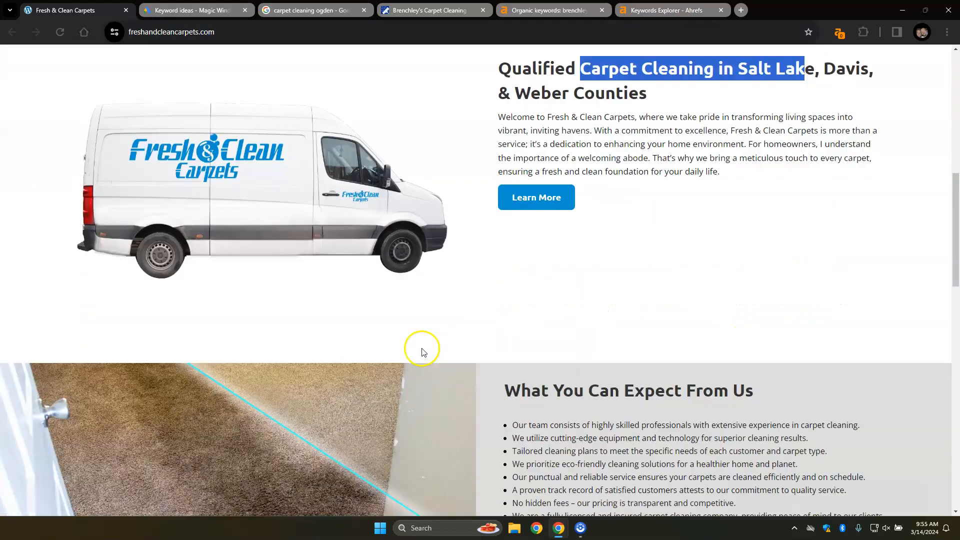
pyautogui.click(839, 32)
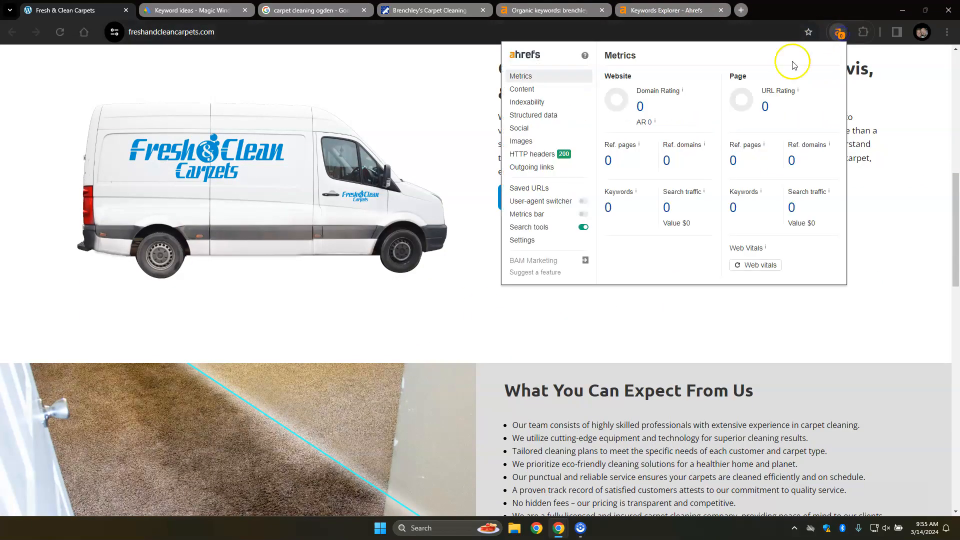
pyautogui.click(521, 89)
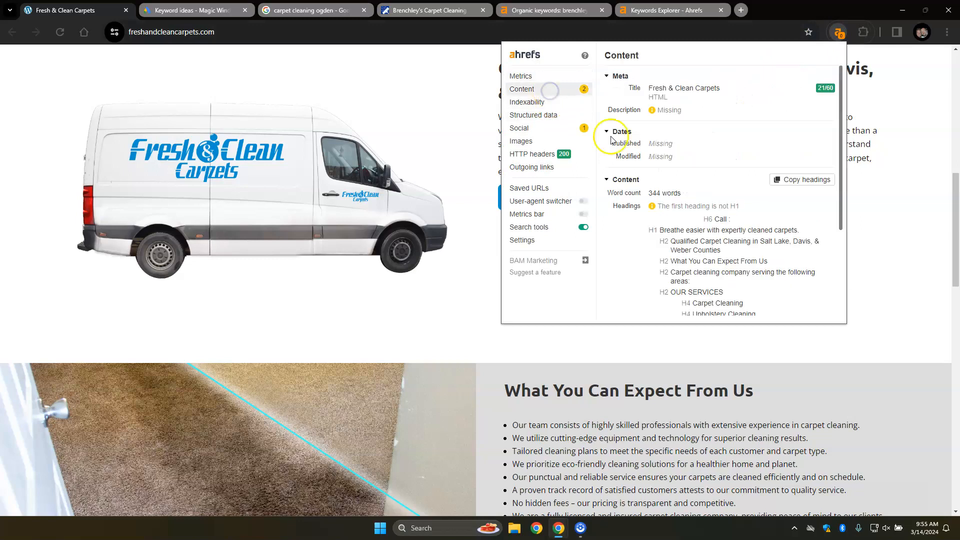
pyautogui.doubleClick(625, 206)
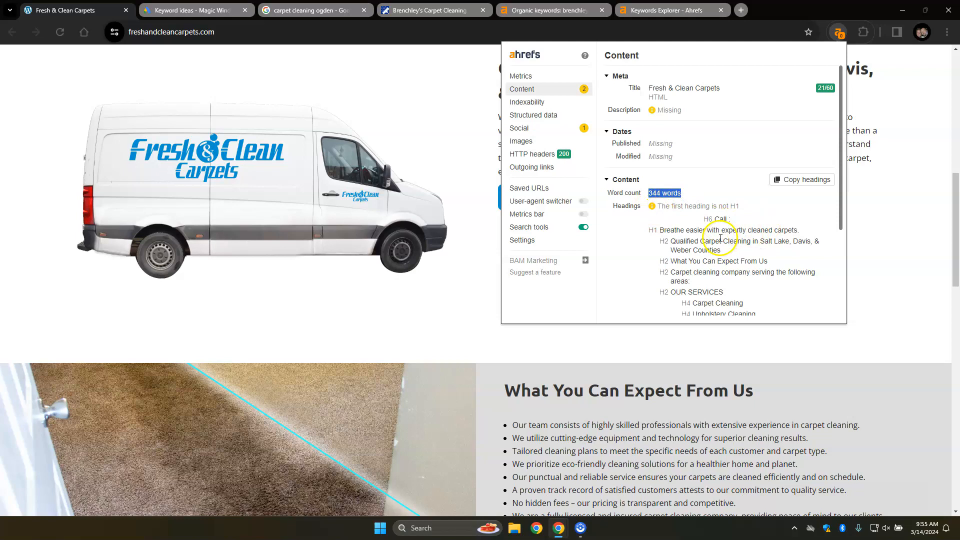
pyautogui.doubleClick(715, 219)
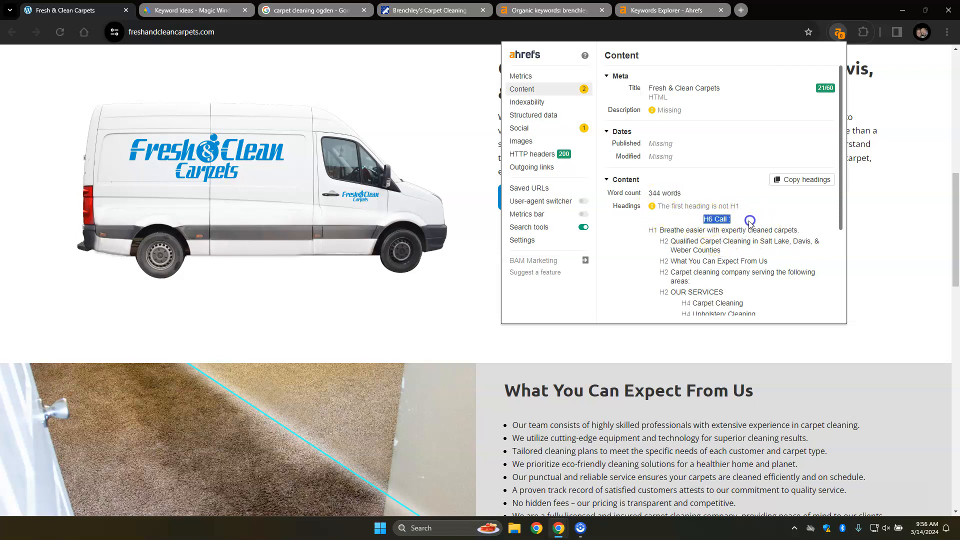
pyautogui.scroll(3)
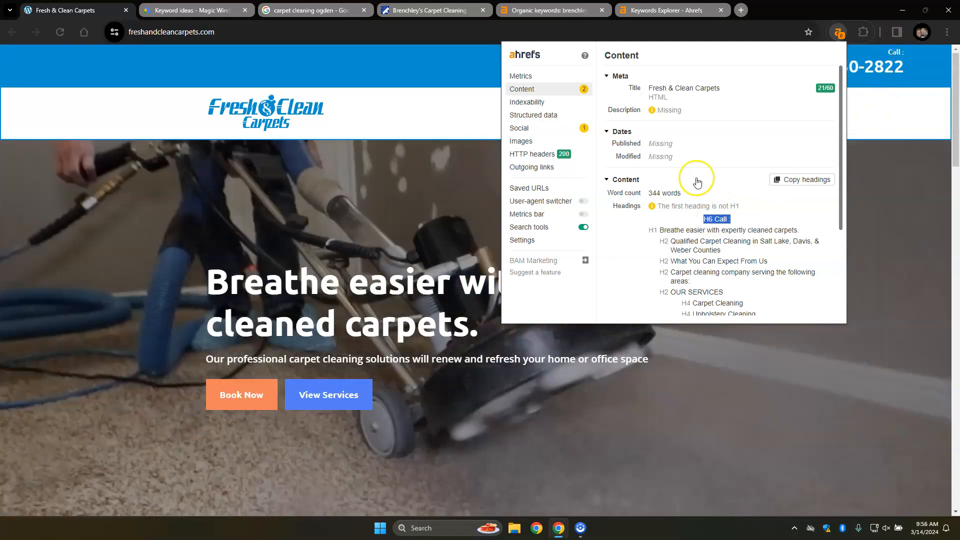
pyautogui.click(731, 229)
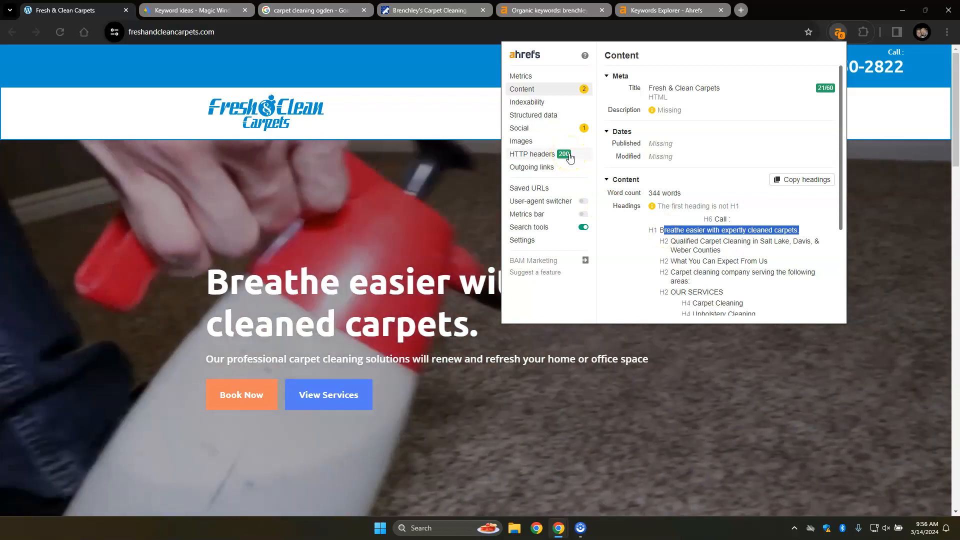
pyautogui.click(195, 10)
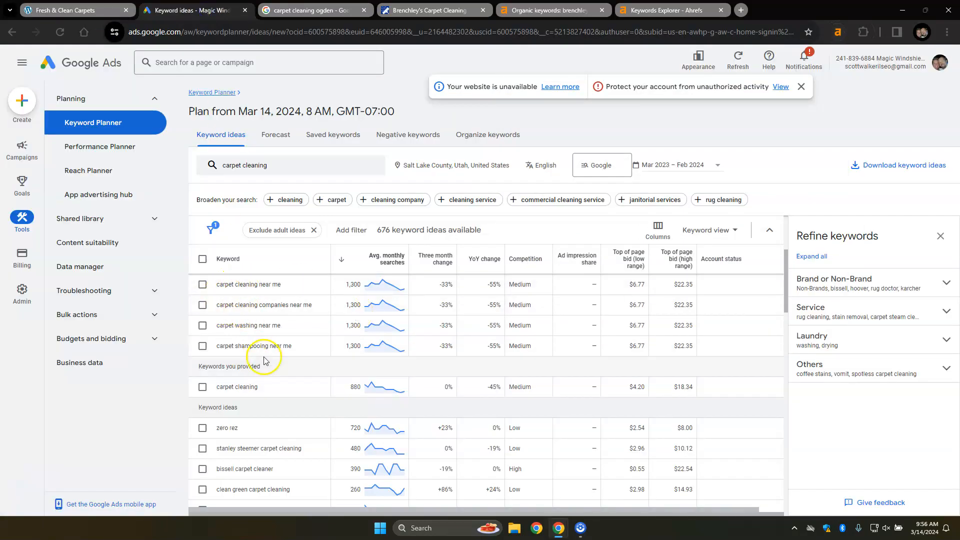
pyautogui.moveTo(290, 281)
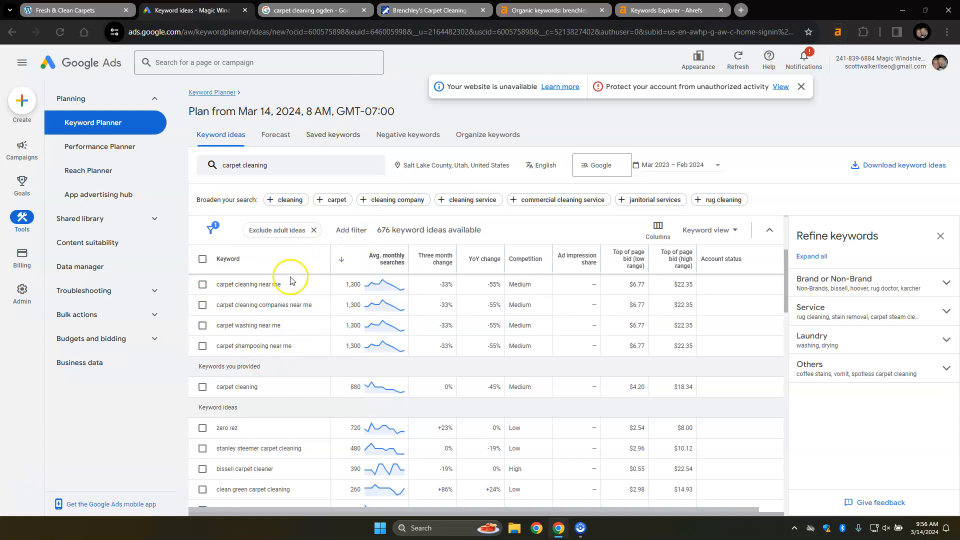
pyautogui.moveTo(348, 361)
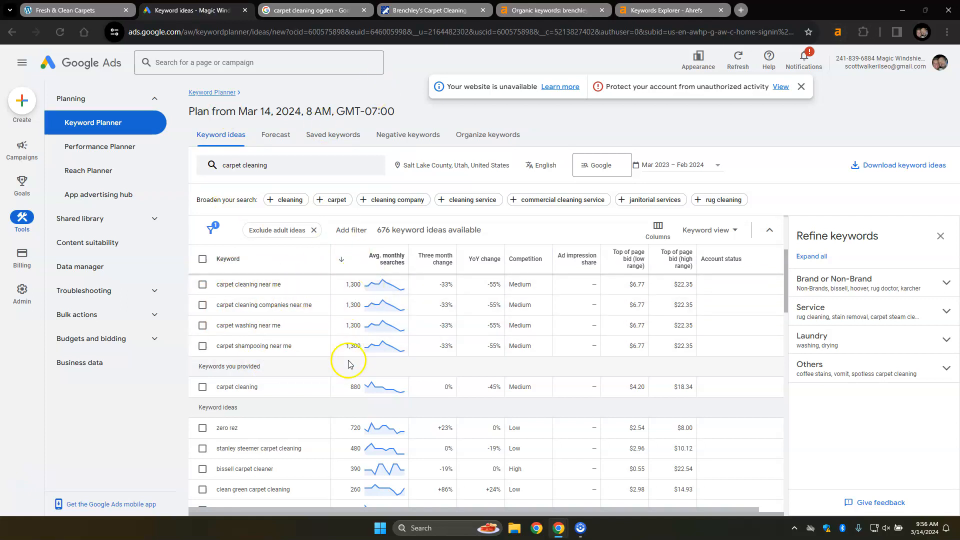
pyautogui.moveTo(354, 337)
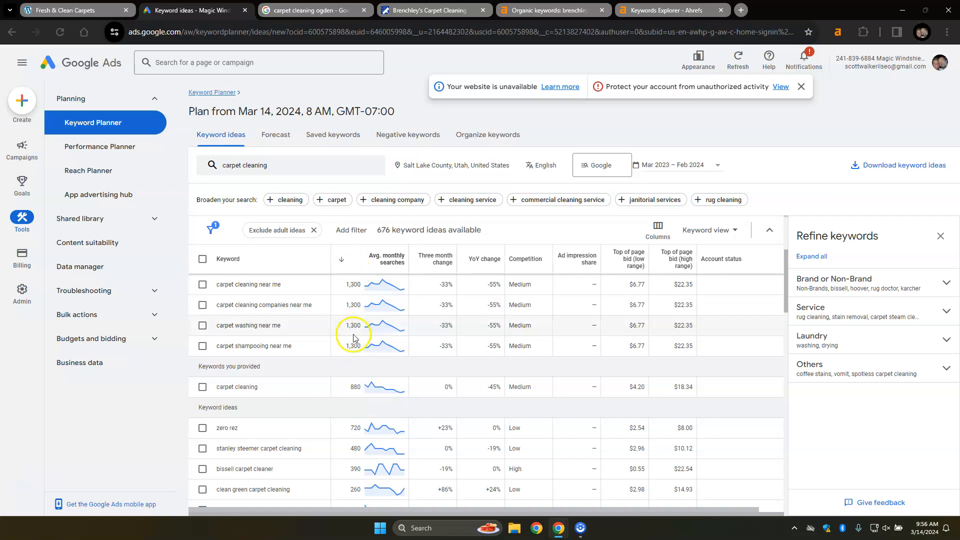
pyautogui.moveTo(253, 344)
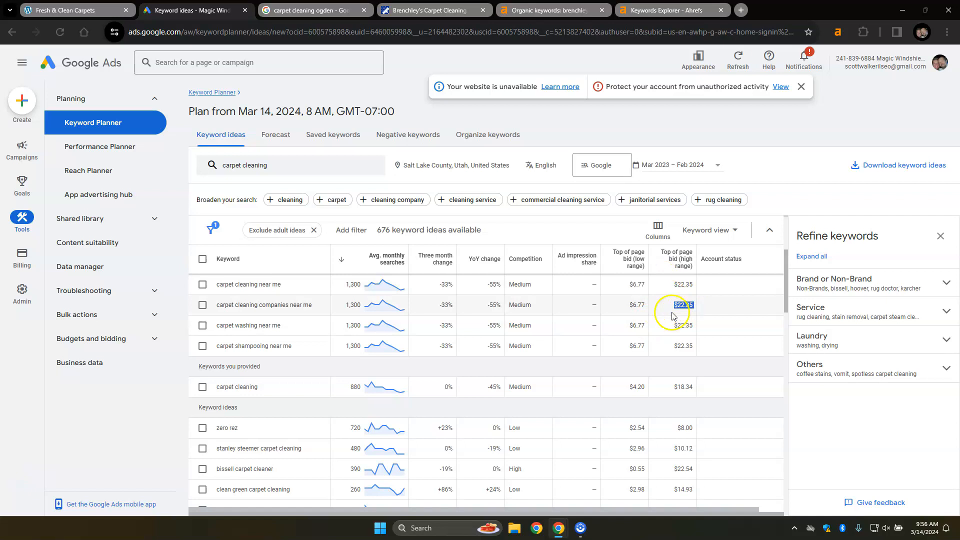
pyautogui.moveTo(586, 351)
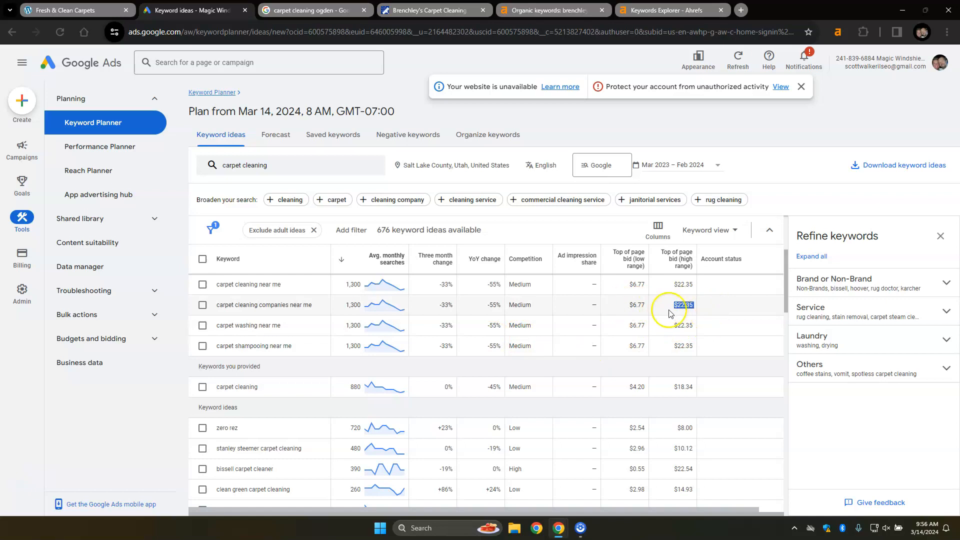
pyautogui.moveTo(614, 312)
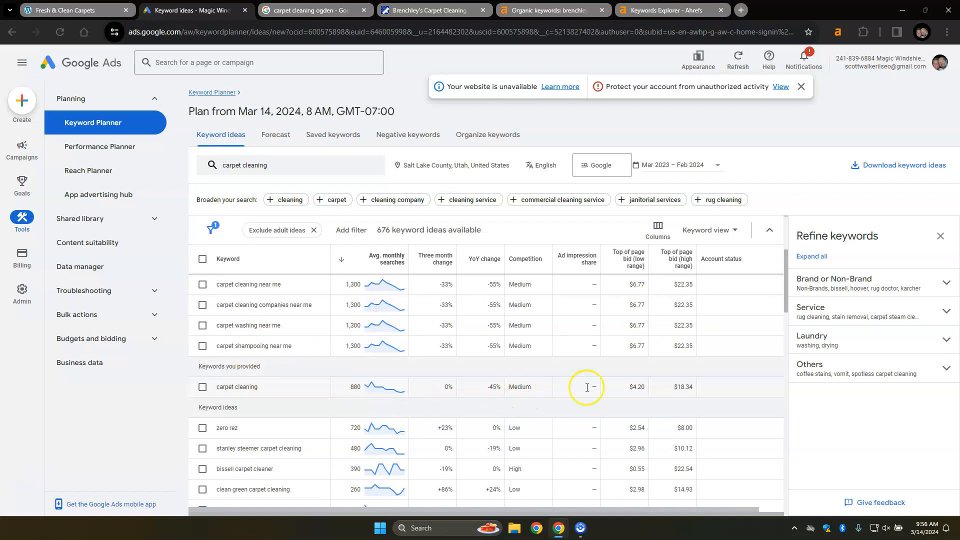
pyautogui.moveTo(307, 333)
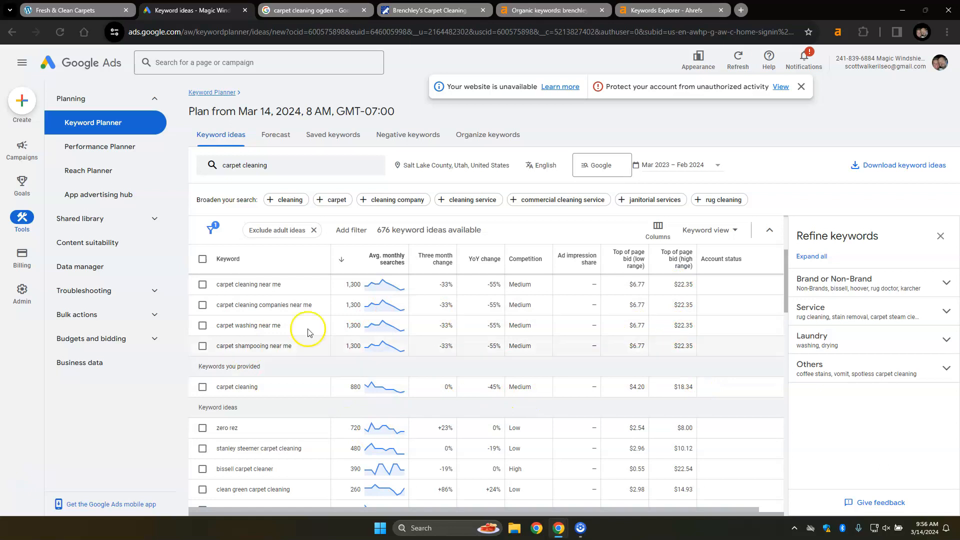
pyautogui.moveTo(266, 85)
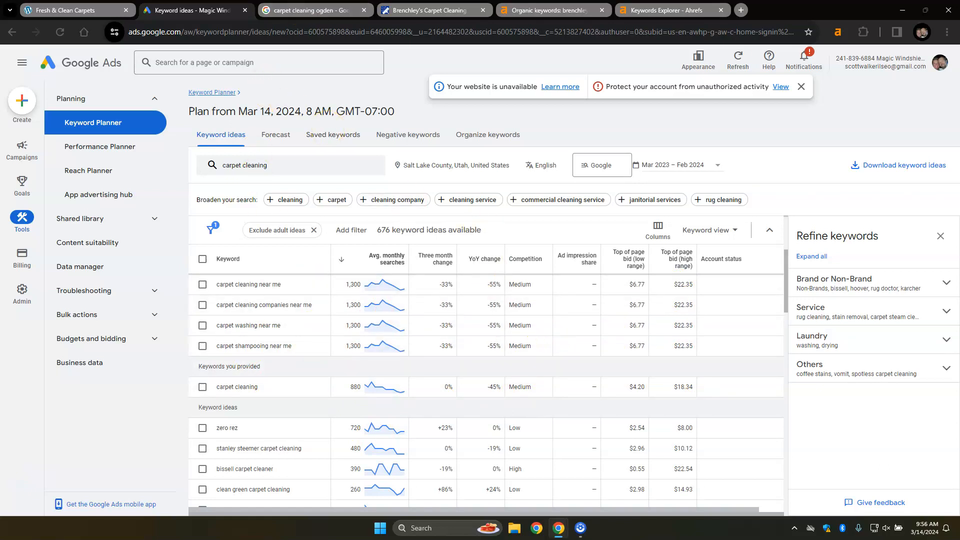
# - Switch to the 'carpet cleaning ogden' results and scroll up to the sponsored ads
pyautogui.click(314, 10)
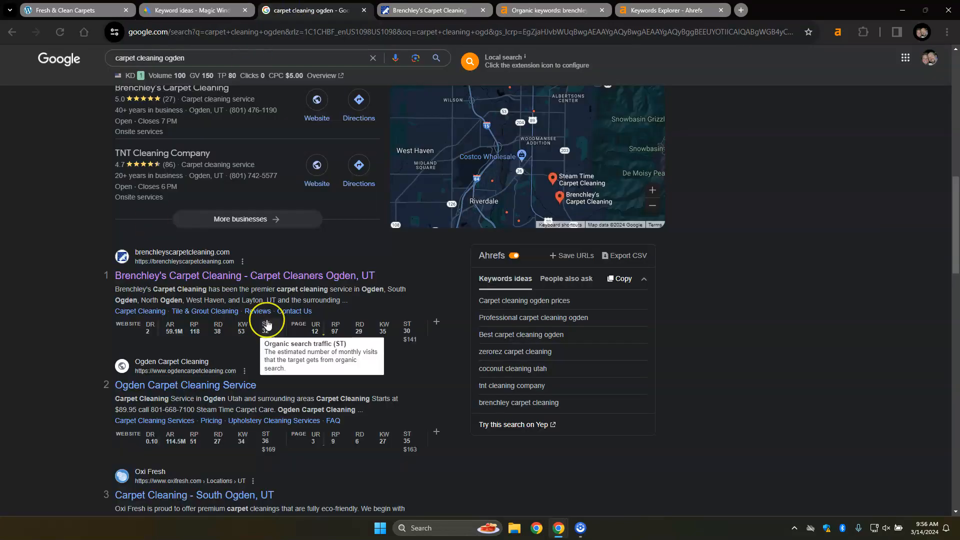
pyautogui.scroll(3)
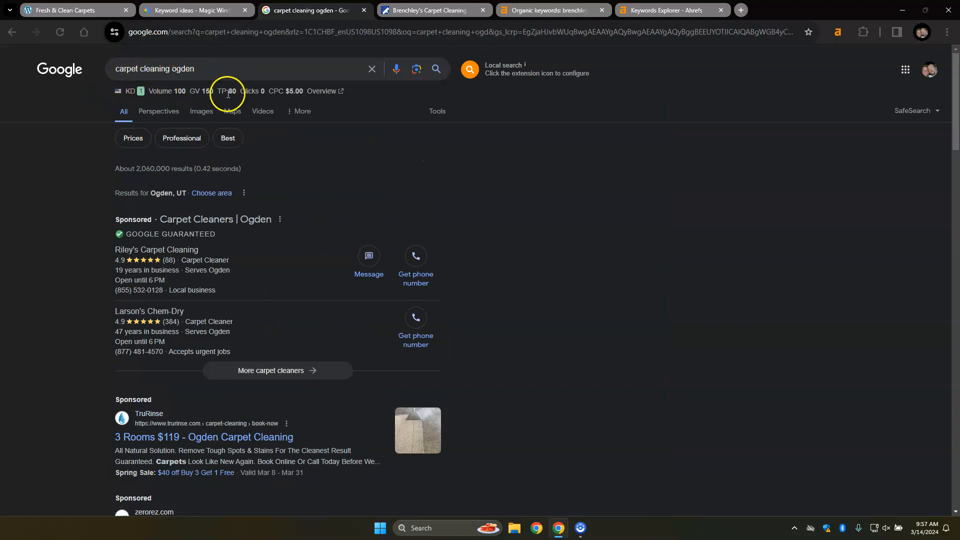
pyautogui.moveTo(85, 325)
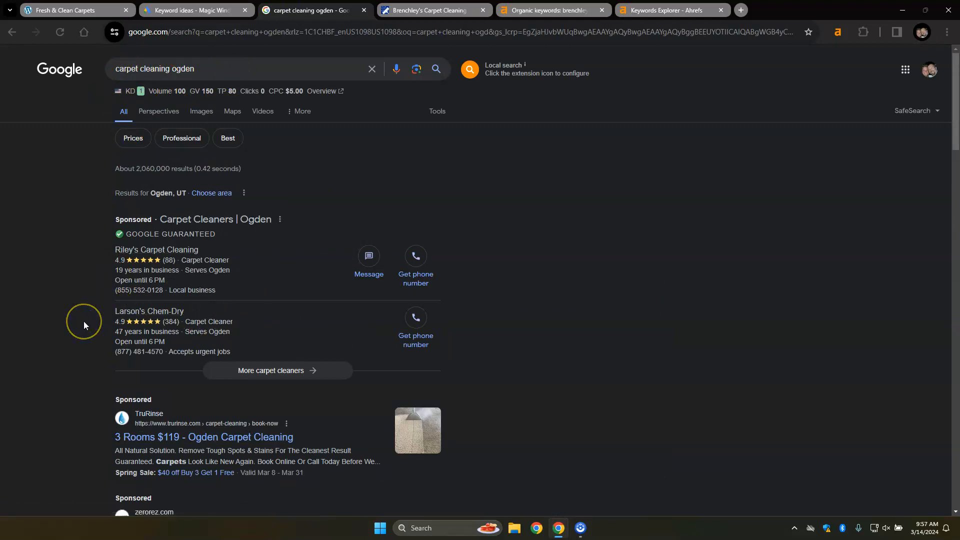
pyautogui.moveTo(31, 245)
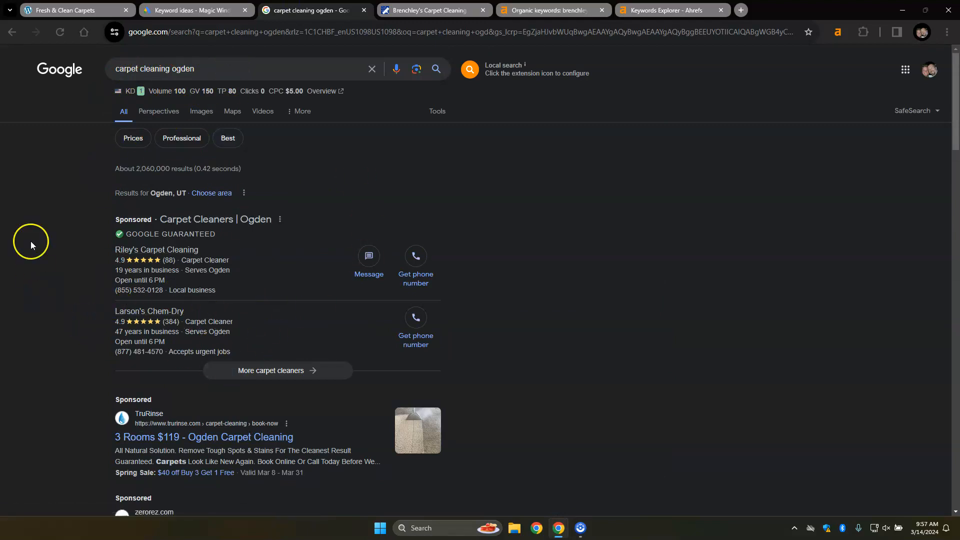
pyautogui.moveTo(214, 319)
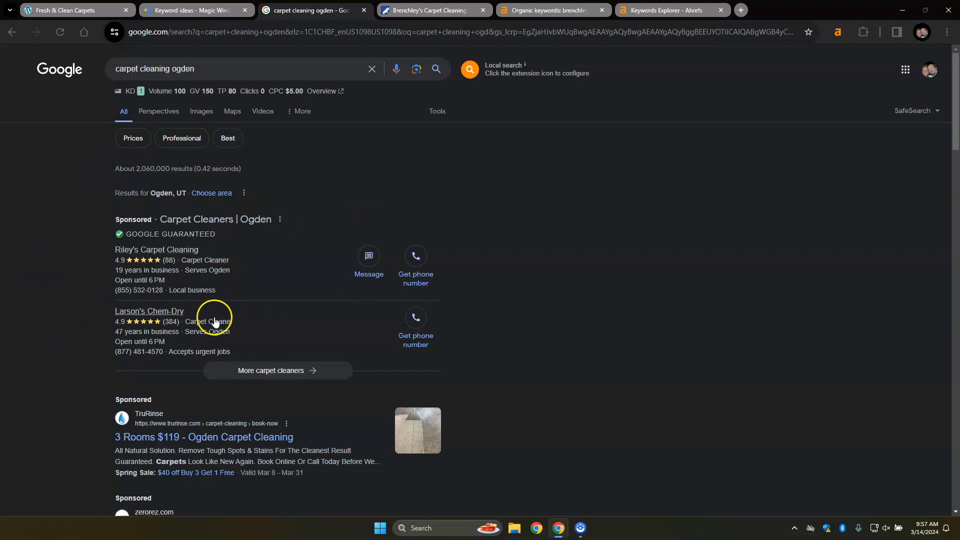
pyautogui.moveTo(239, 278)
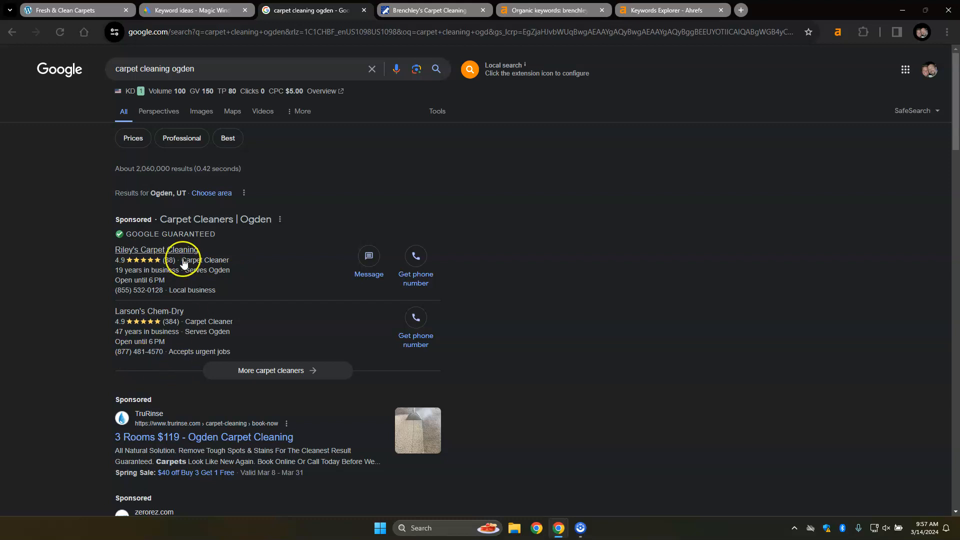
# - Scroll past the Ogden sponsored ads to the Businesses map pack listings
pyautogui.scroll(-3)
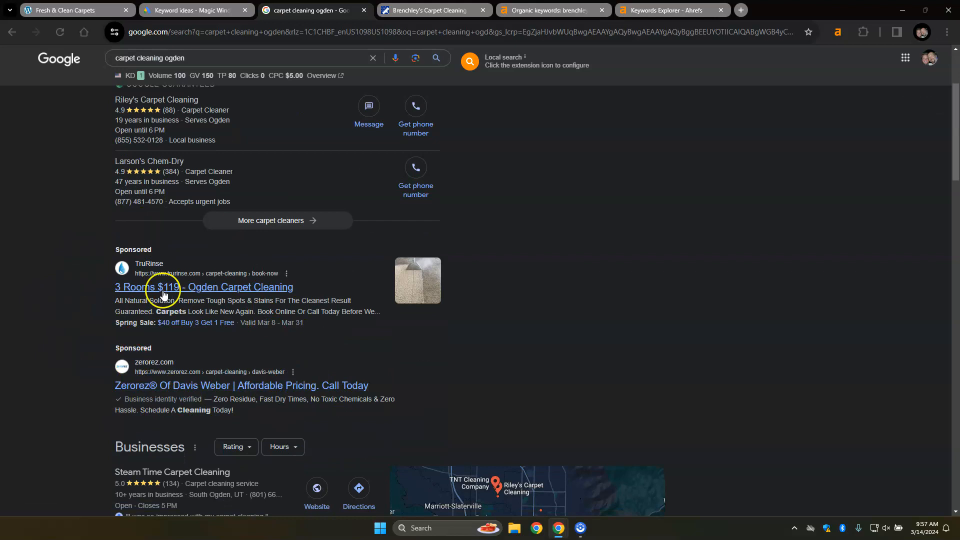
pyautogui.moveTo(136, 404)
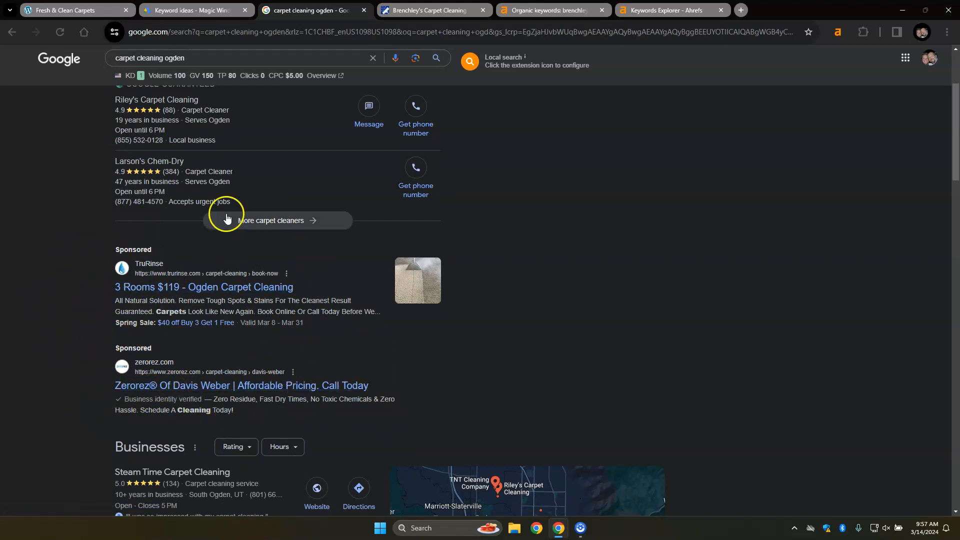
pyautogui.moveTo(242, 385)
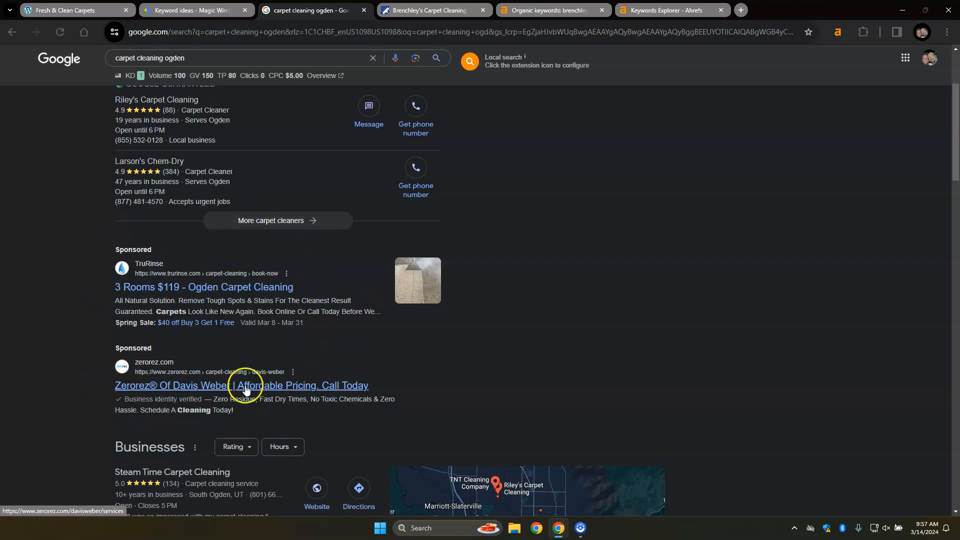
pyautogui.moveTo(239, 244)
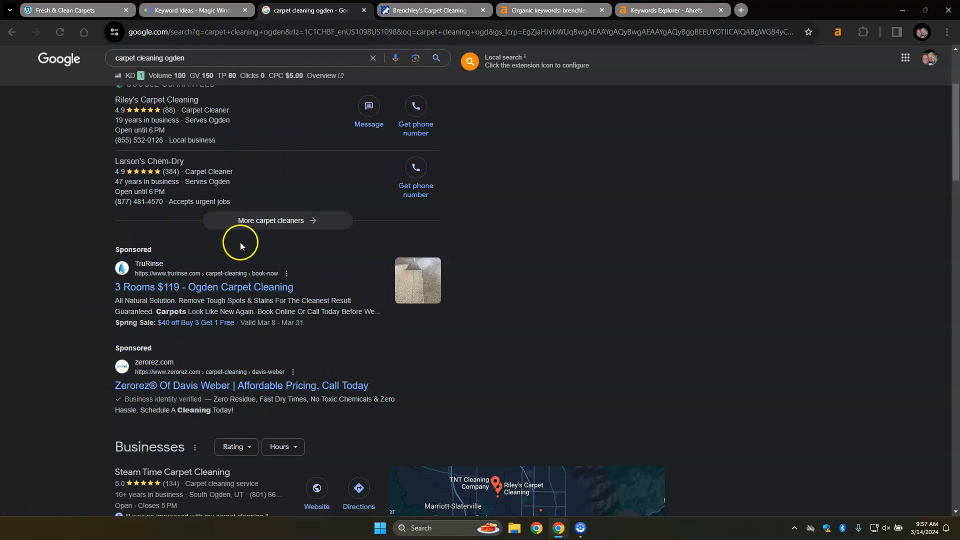
pyautogui.scroll(-3)
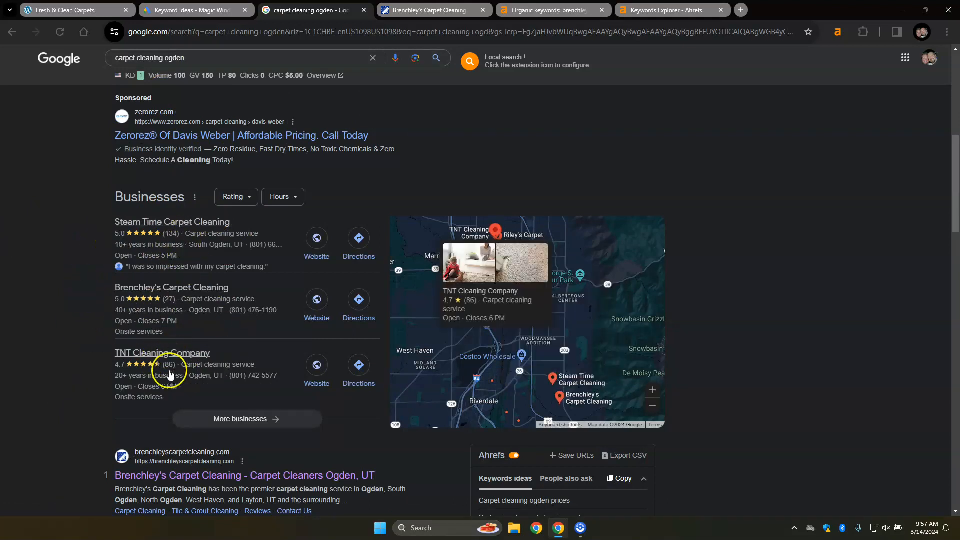
pyautogui.moveTo(66, 333)
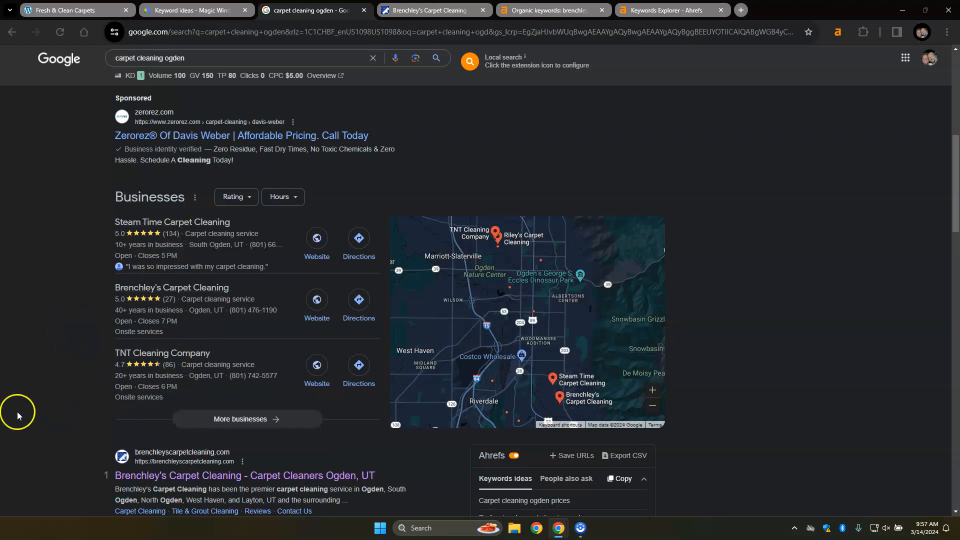
pyautogui.moveTo(61, 279)
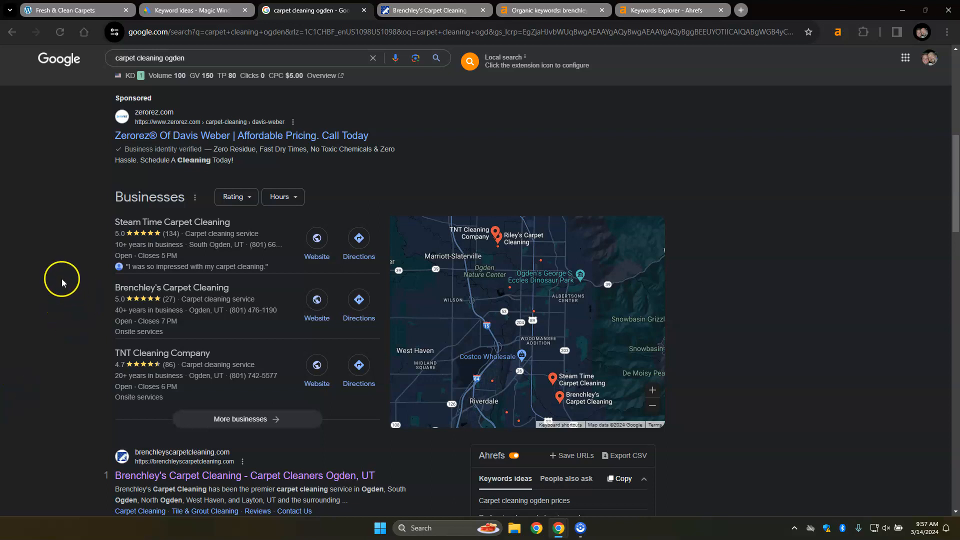
pyautogui.moveTo(102, 324)
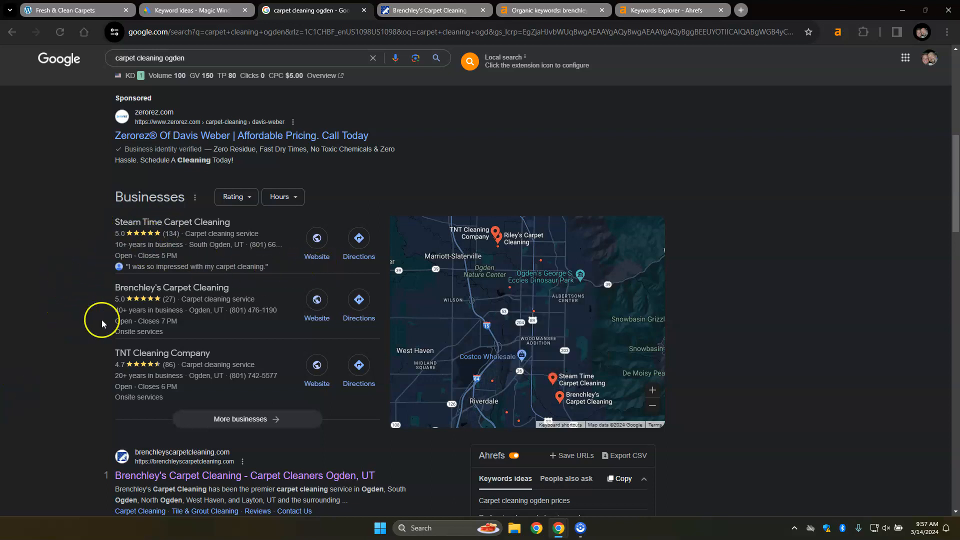
pyautogui.moveTo(72, 370)
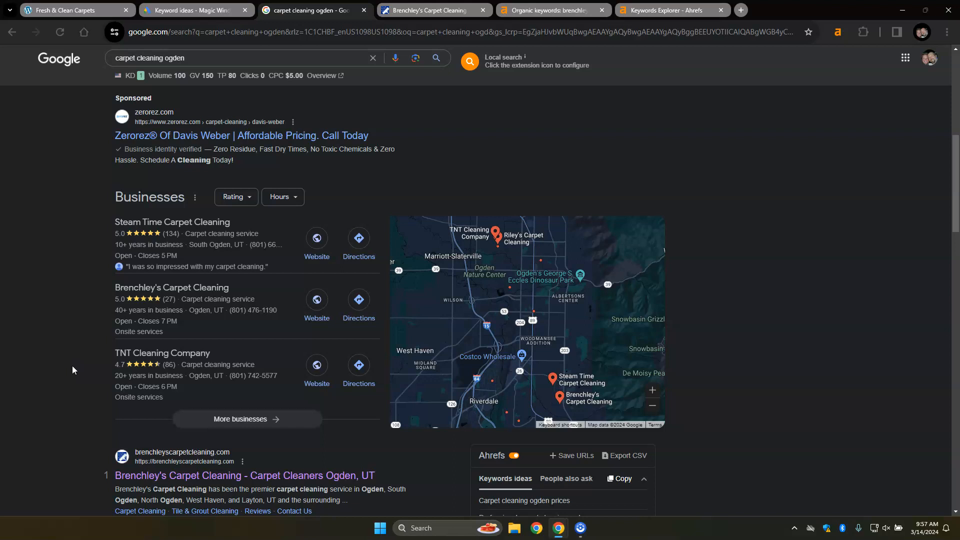
pyautogui.moveTo(70, 265)
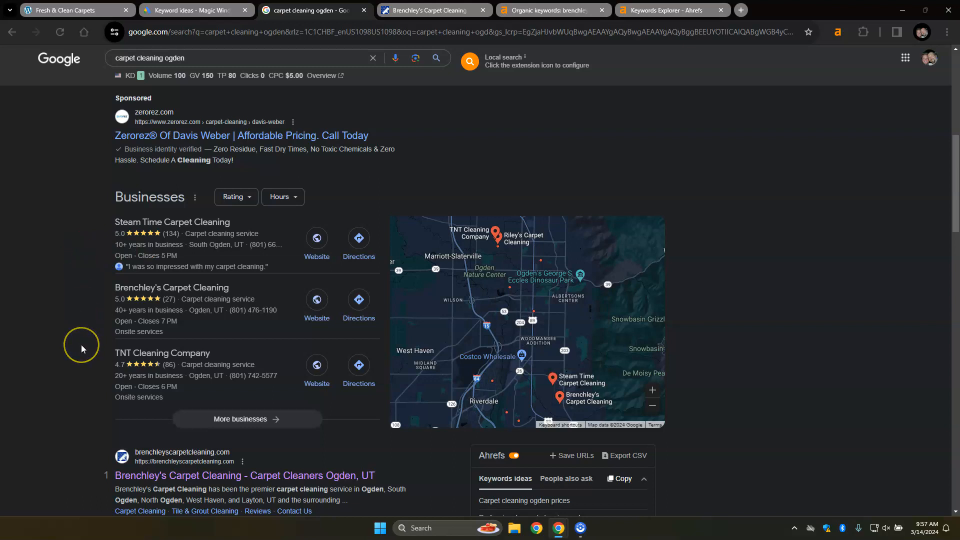
pyautogui.moveTo(81, 349)
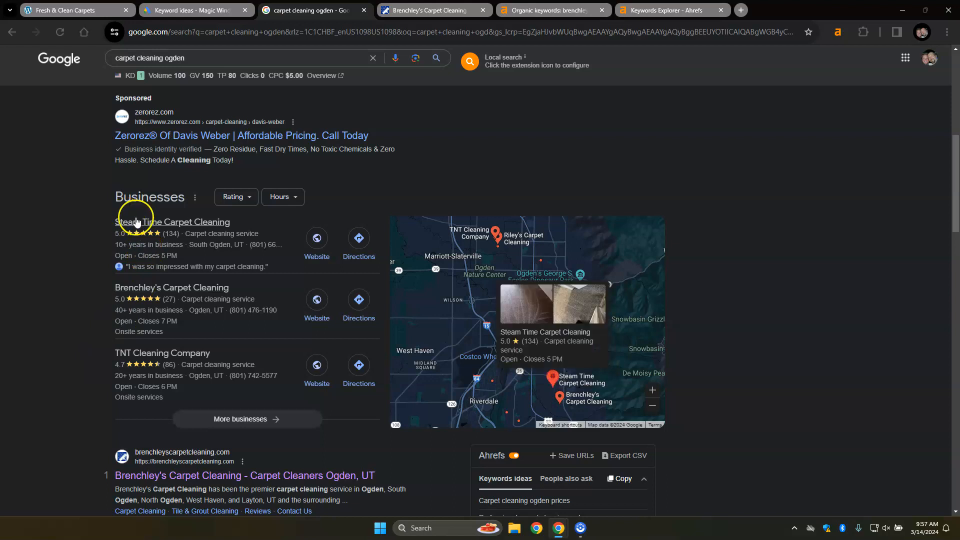
pyautogui.moveTo(82, 364)
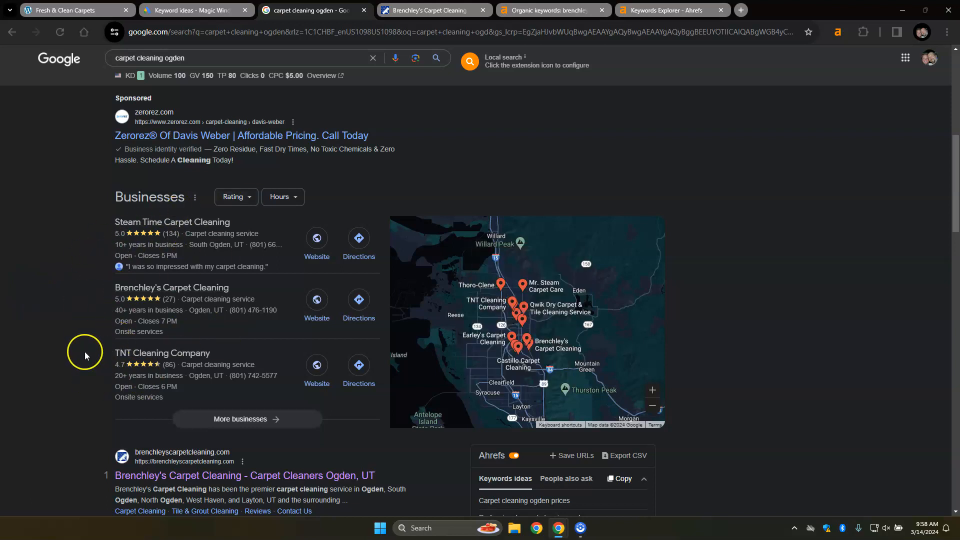
pyautogui.moveTo(81, 340)
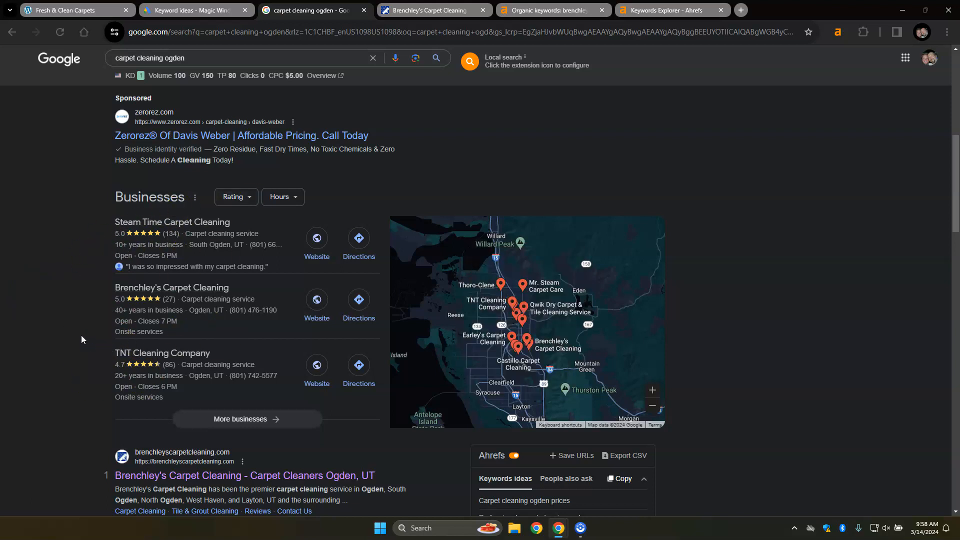
pyautogui.moveTo(98, 230)
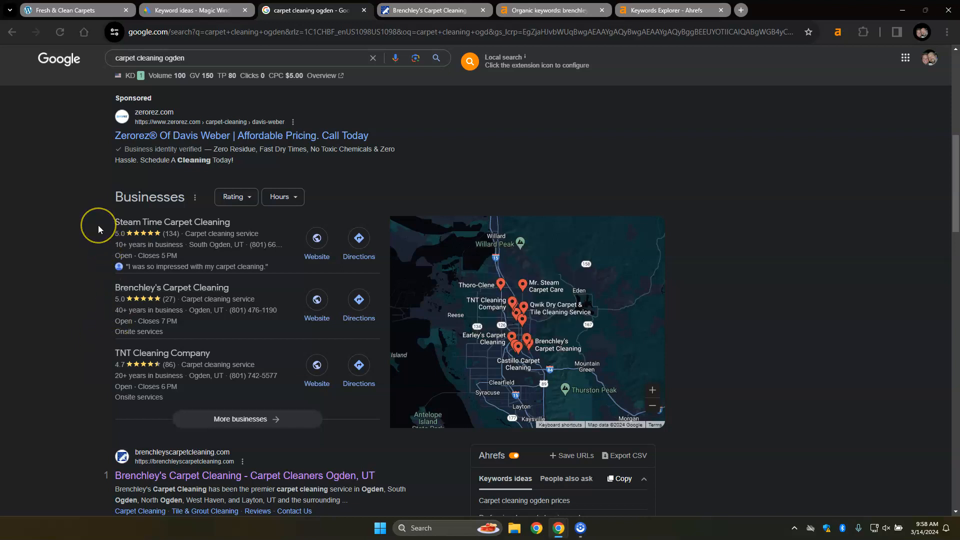
# - Scroll Brenchley's Carpet Cleaning homepage and view its Ahrefs metrics (DR 2, 53 keywords)
pyautogui.scroll(-3)
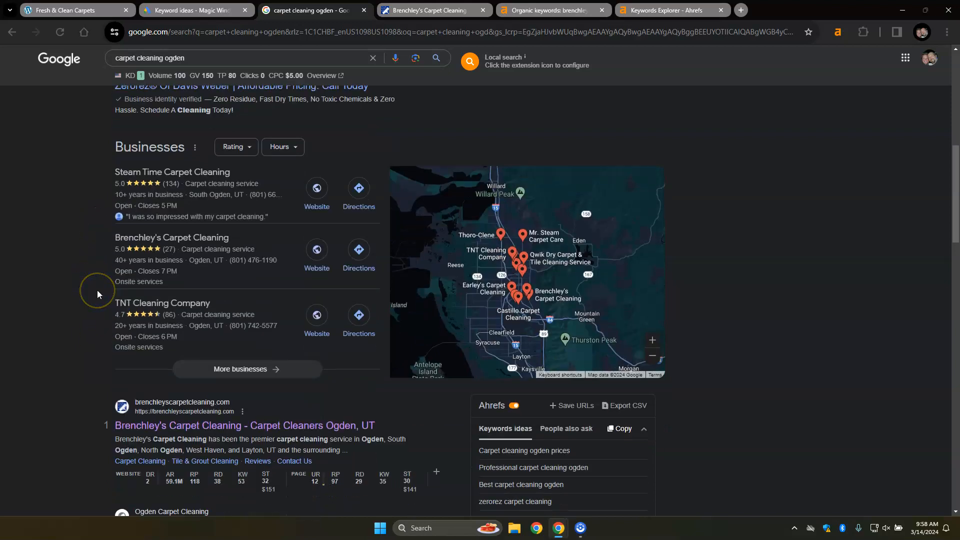
pyautogui.moveTo(38, 432)
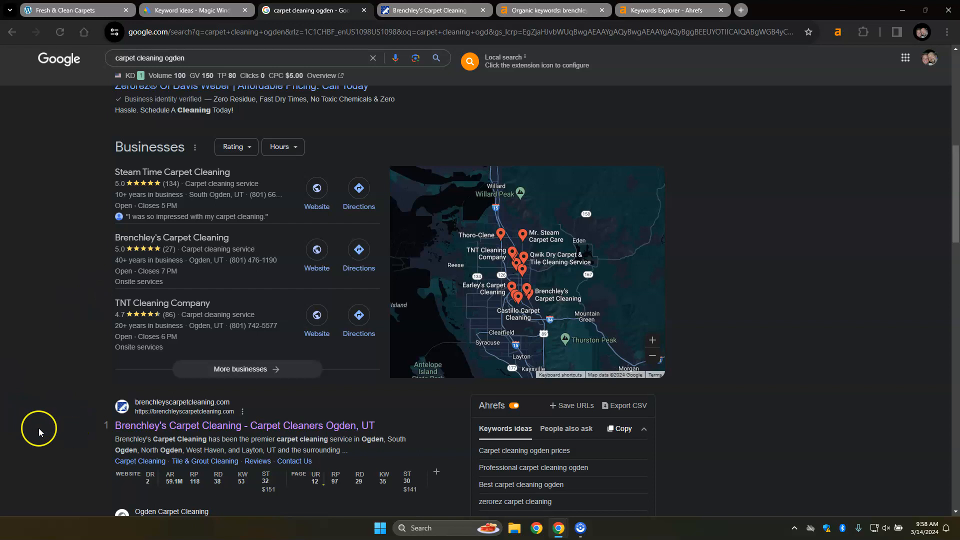
pyautogui.scroll(-3)
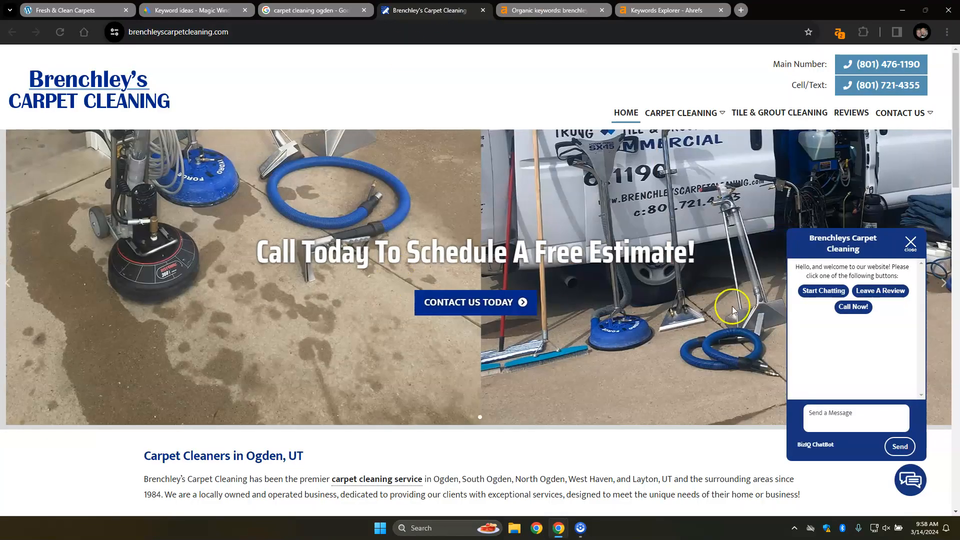
pyautogui.scroll(-3)
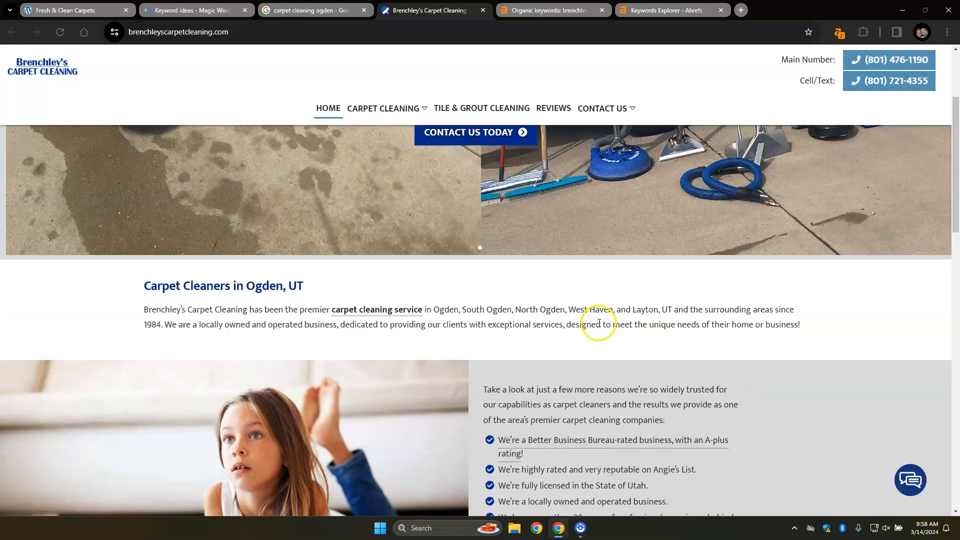
pyautogui.scroll(-3)
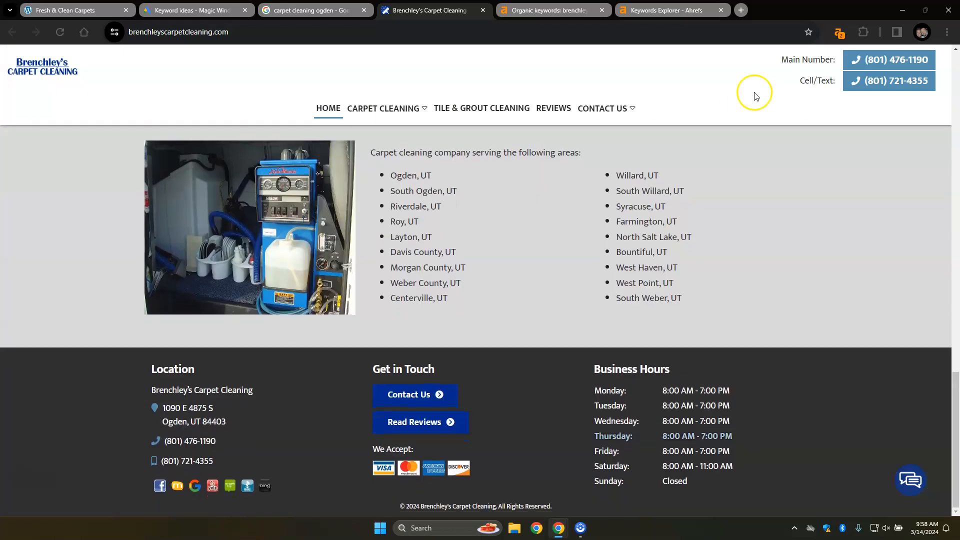
pyautogui.click(837, 32)
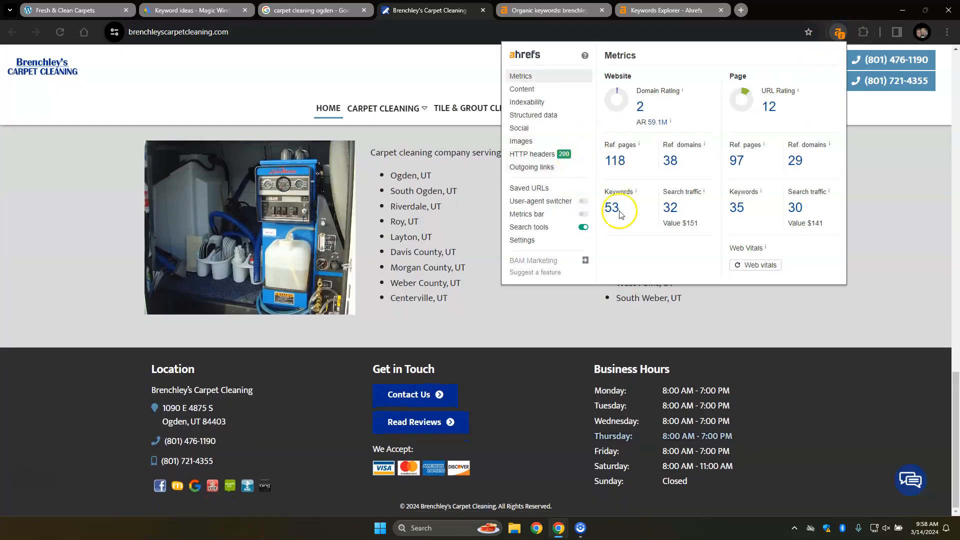
# - Open Brenchley's Organic keywords report from the 53 Website Keywords count
pyautogui.click(521, 89)
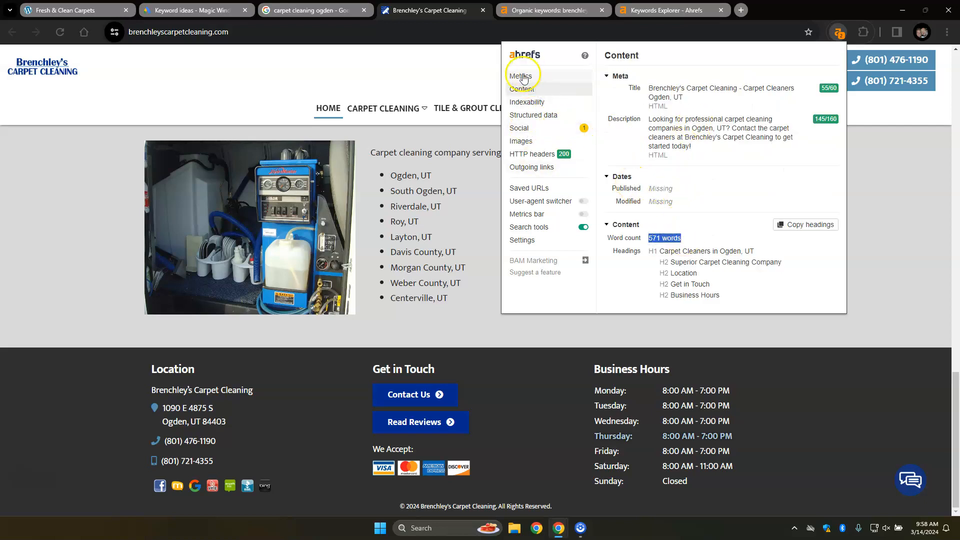
pyautogui.click(521, 76)
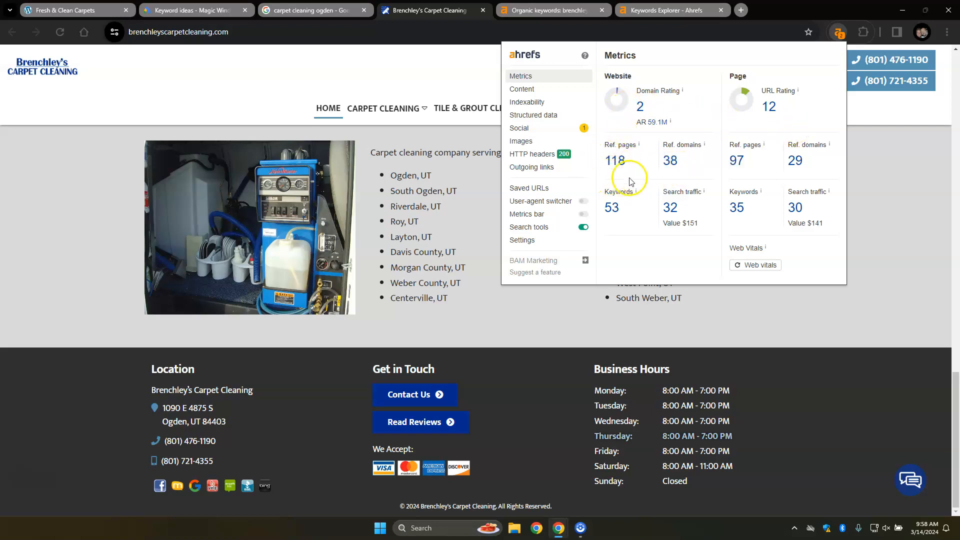
pyautogui.moveTo(607, 175)
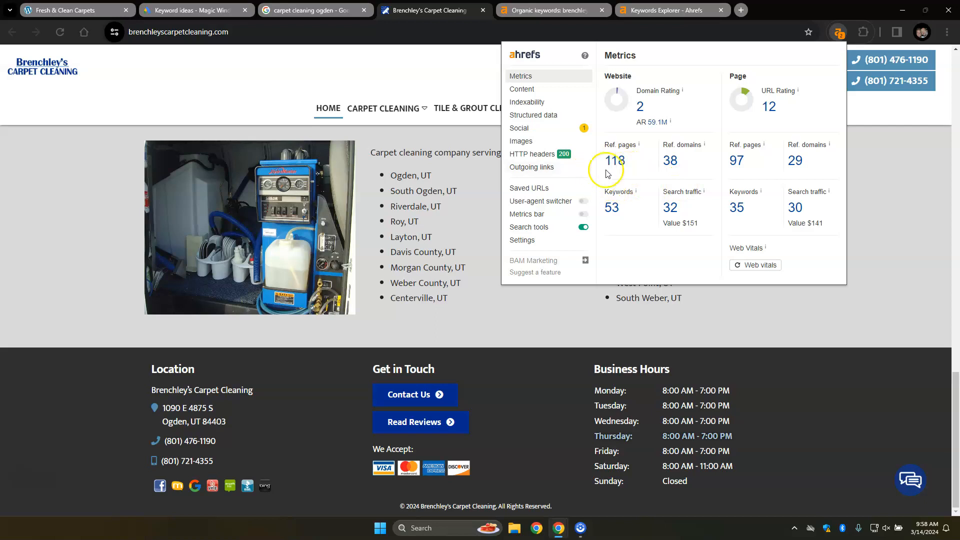
pyautogui.moveTo(770, 118)
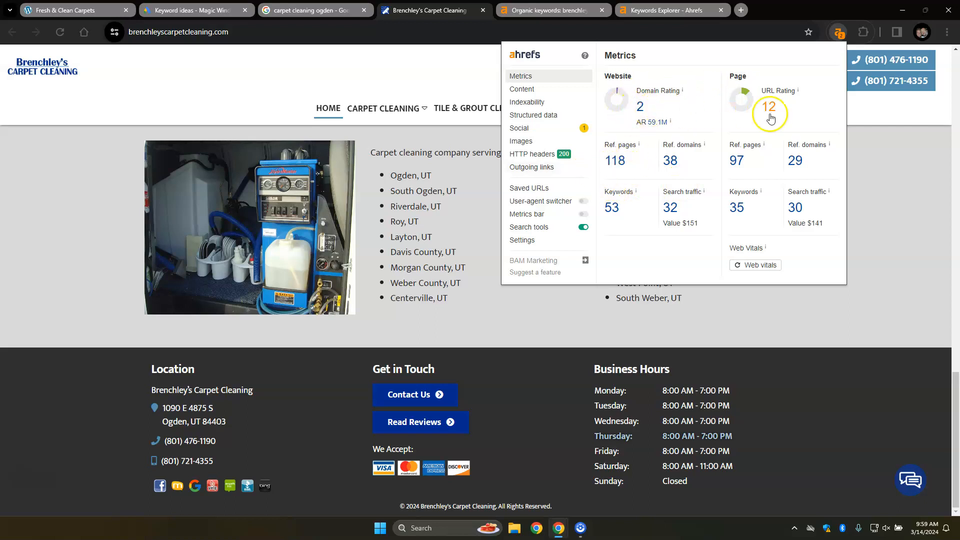
pyautogui.moveTo(603, 164)
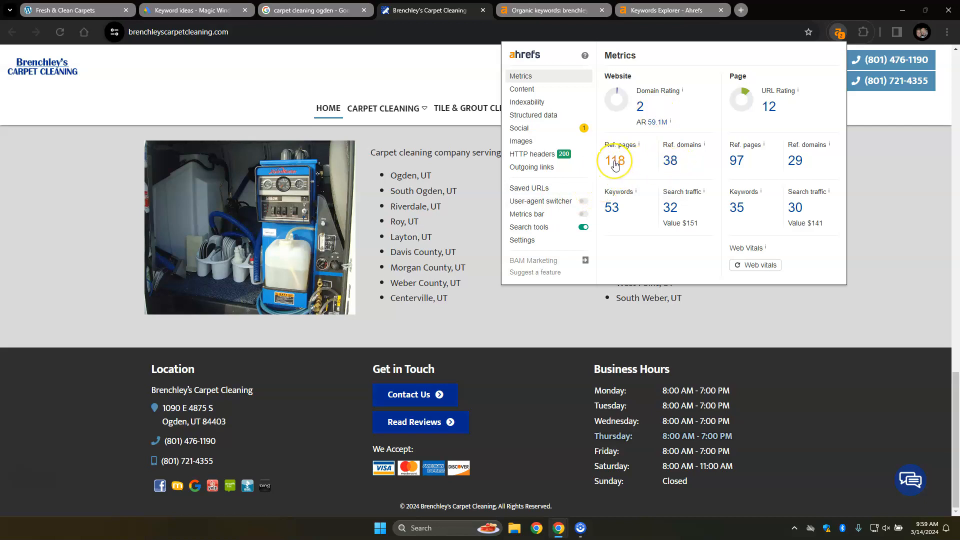
pyautogui.moveTo(637, 178)
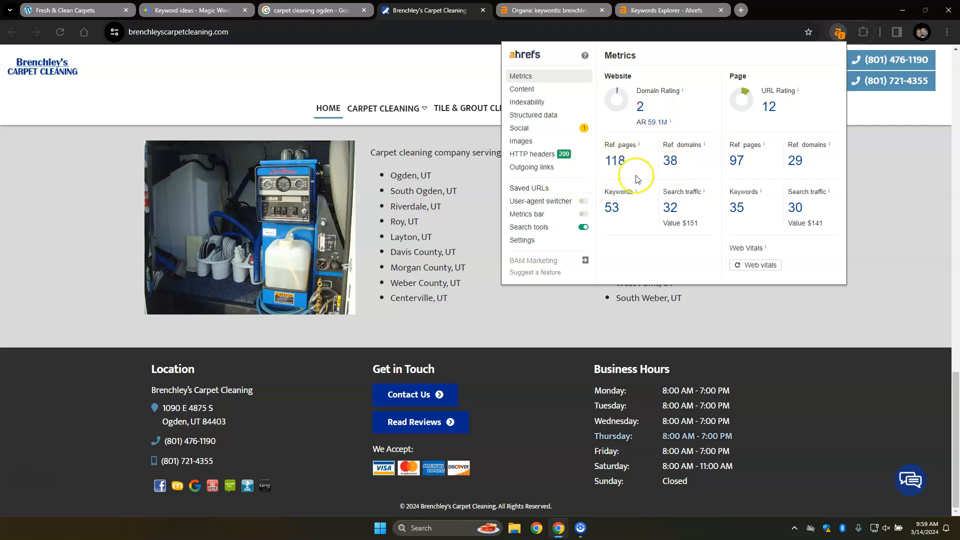
pyautogui.moveTo(614, 179)
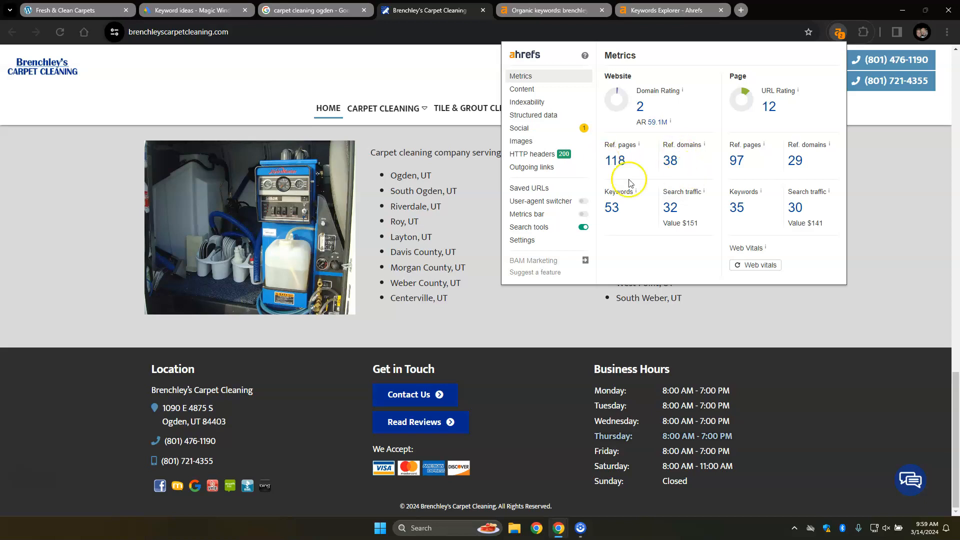
pyautogui.moveTo(618, 233)
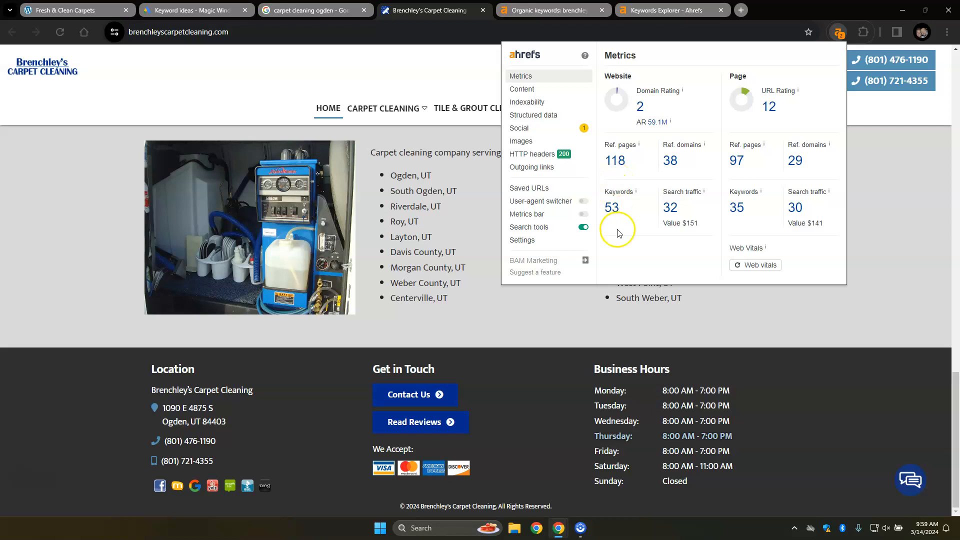
pyautogui.moveTo(622, 210)
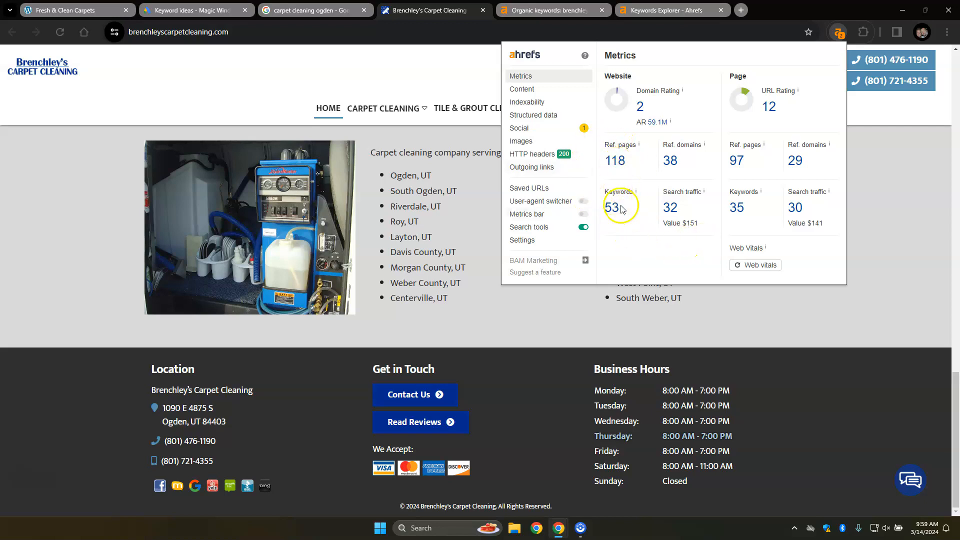
pyautogui.click(614, 206)
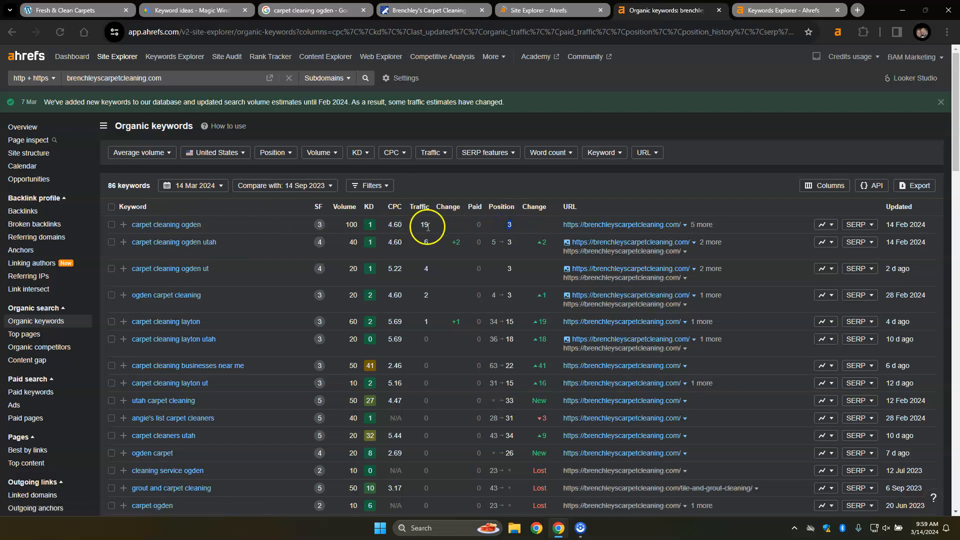
pyautogui.moveTo(165, 224)
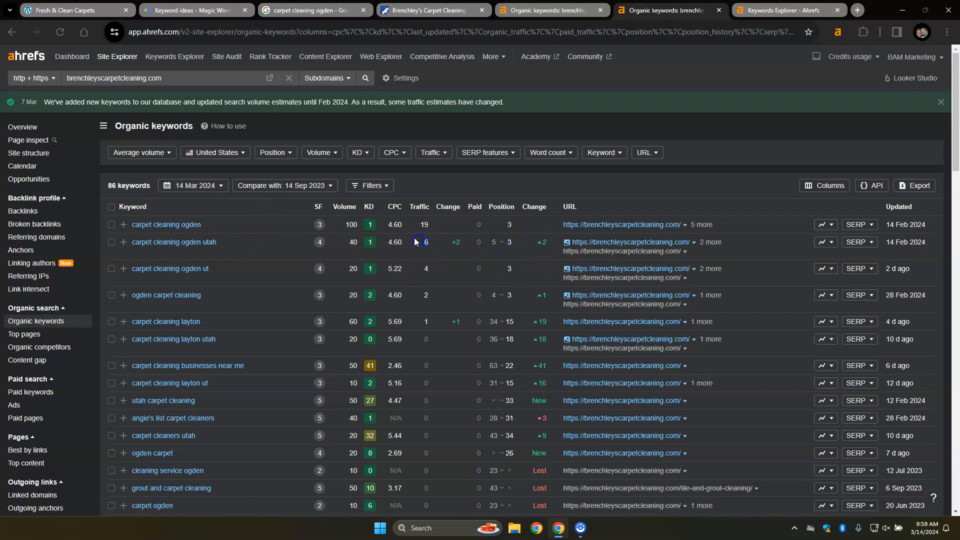
pyautogui.moveTo(158, 260)
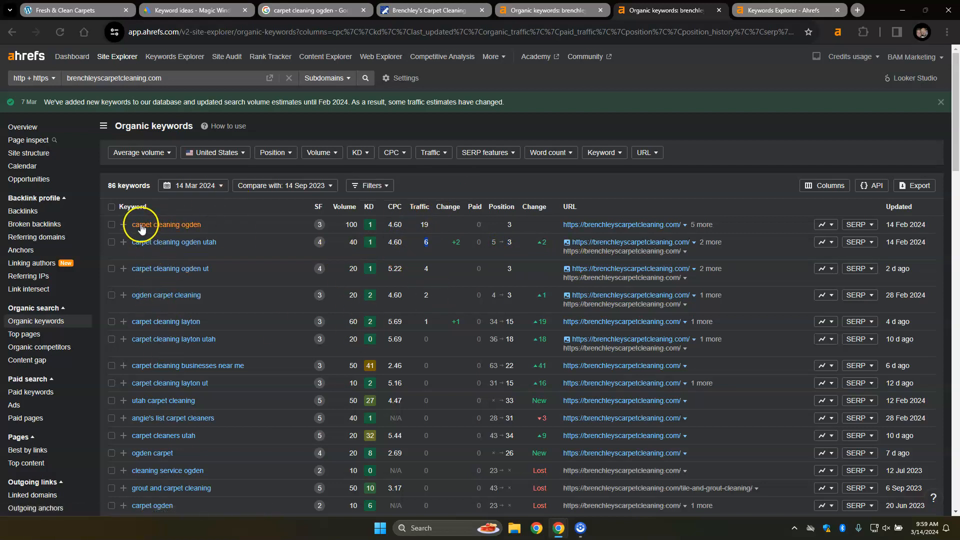
pyautogui.moveTo(192, 311)
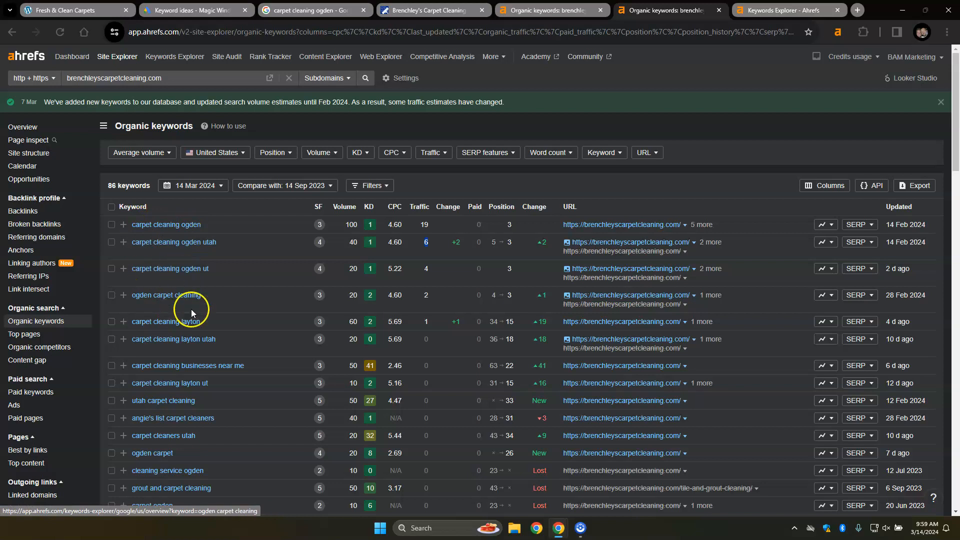
pyautogui.moveTo(401, 340)
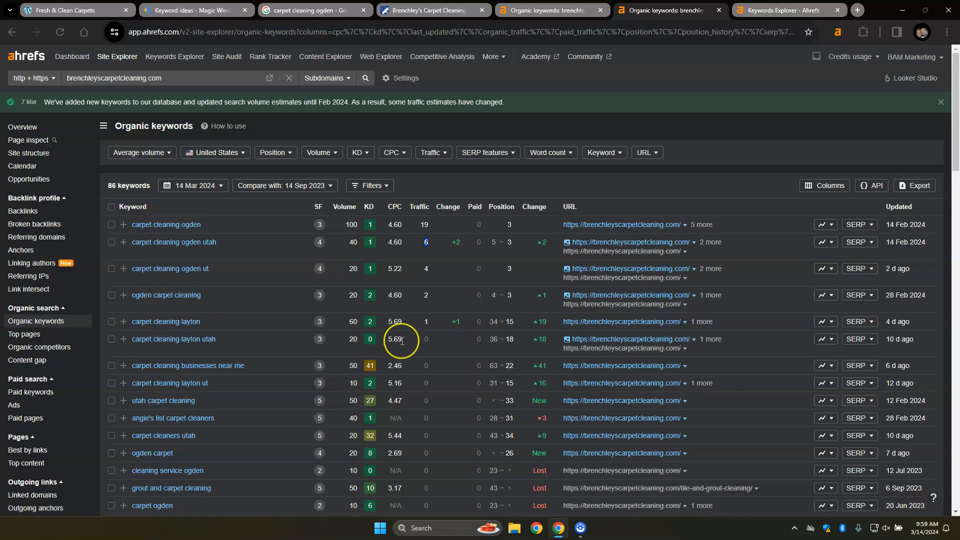
pyautogui.moveTo(401, 340)
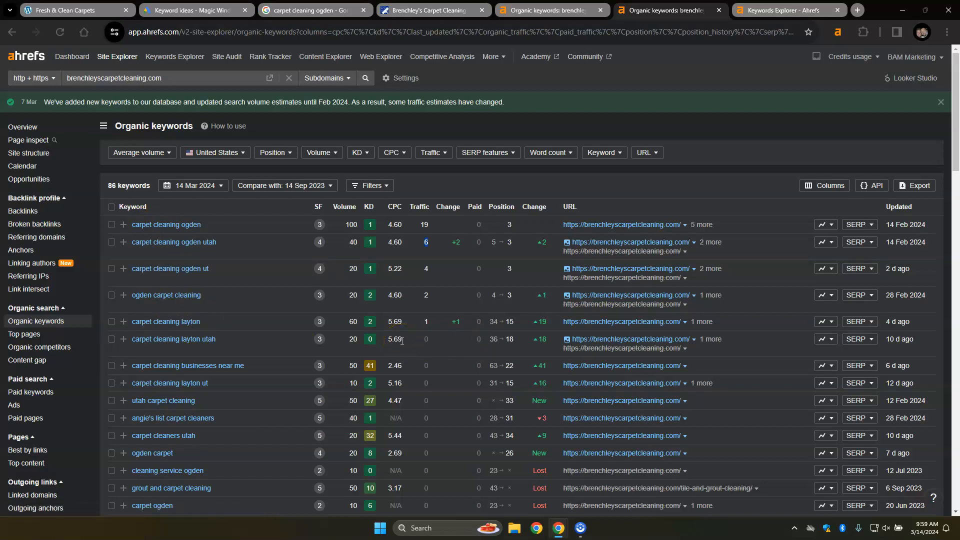
pyautogui.moveTo(612, 85)
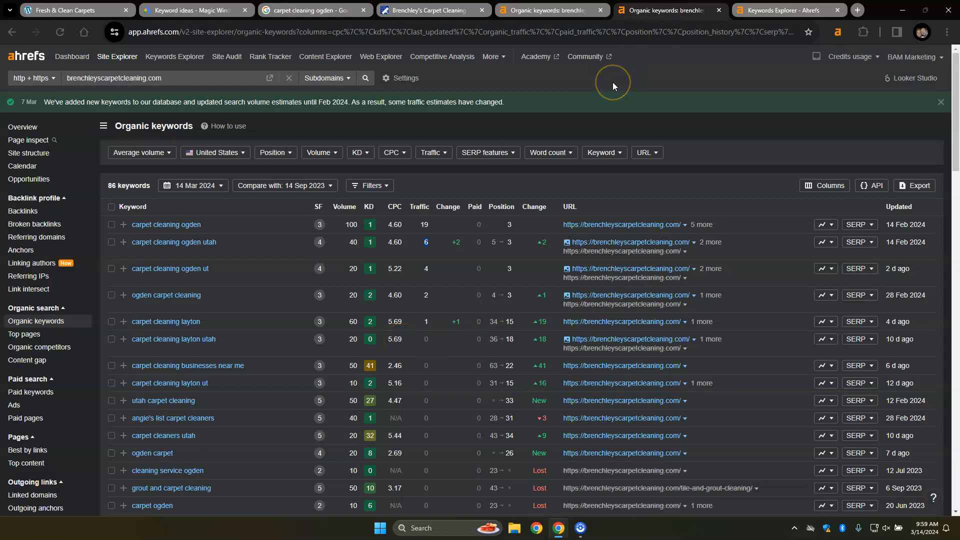
pyautogui.moveTo(778, 11)
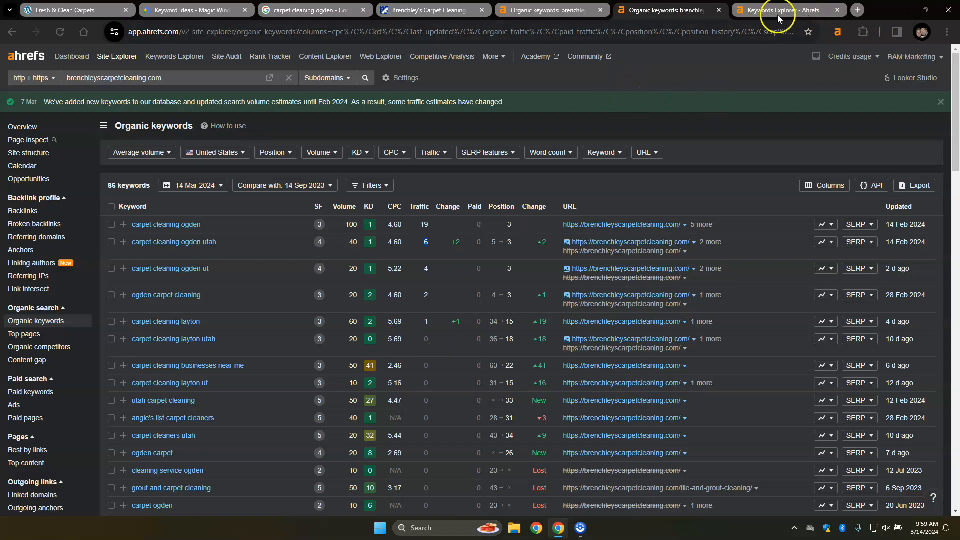
# - Return to Keywords Explorer's 72 carpet cleaning terms for Layton, Ogden and Salt Lake
pyautogui.click(777, 11)
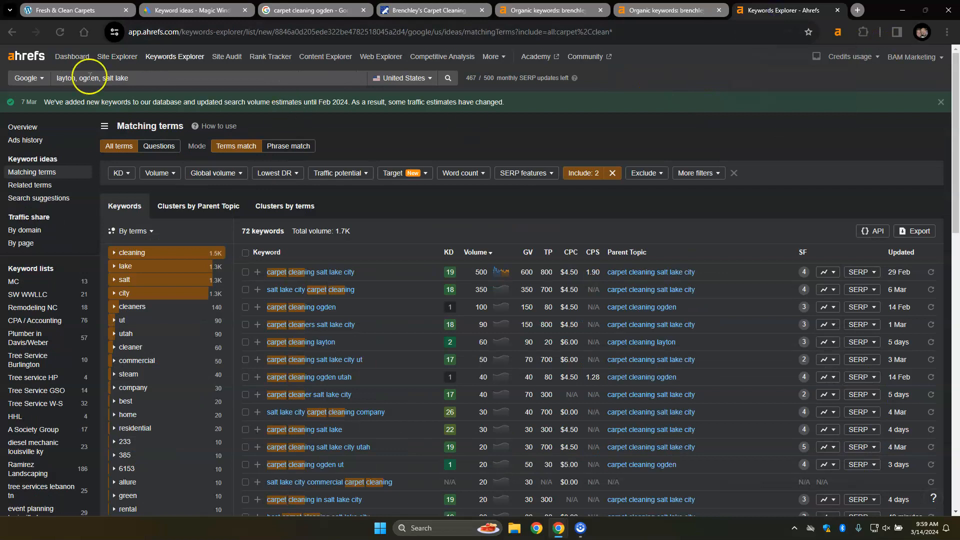
pyautogui.moveTo(335, 231)
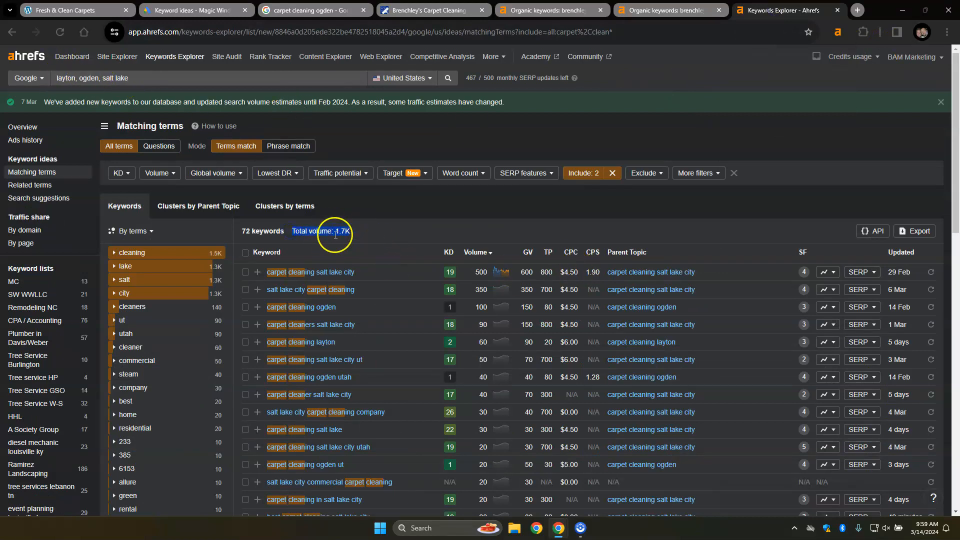
pyautogui.moveTo(276, 275)
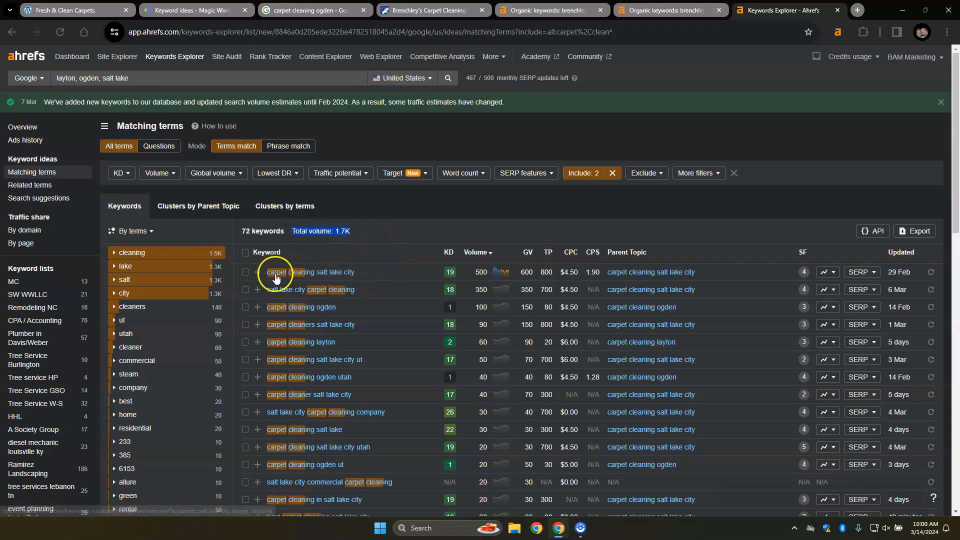
pyautogui.moveTo(296, 294)
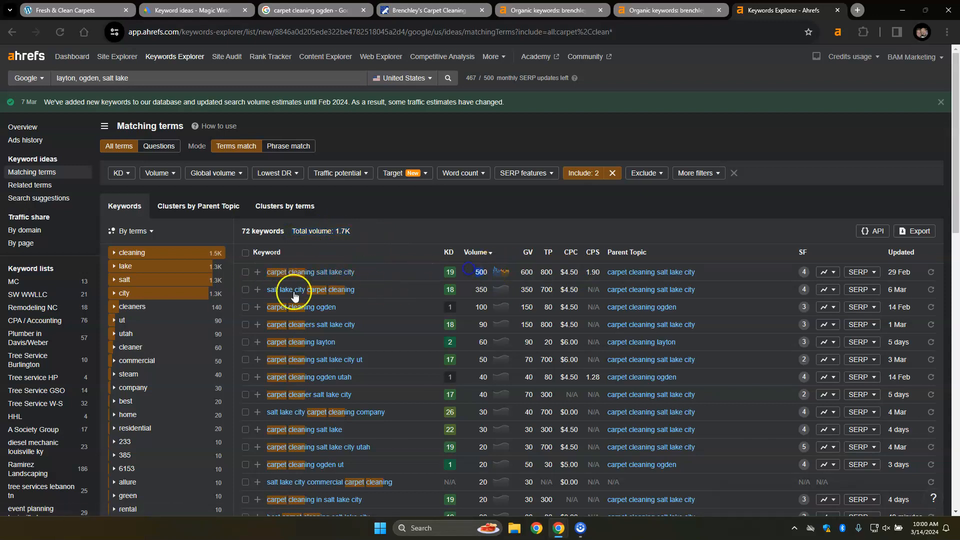
pyautogui.moveTo(489, 292)
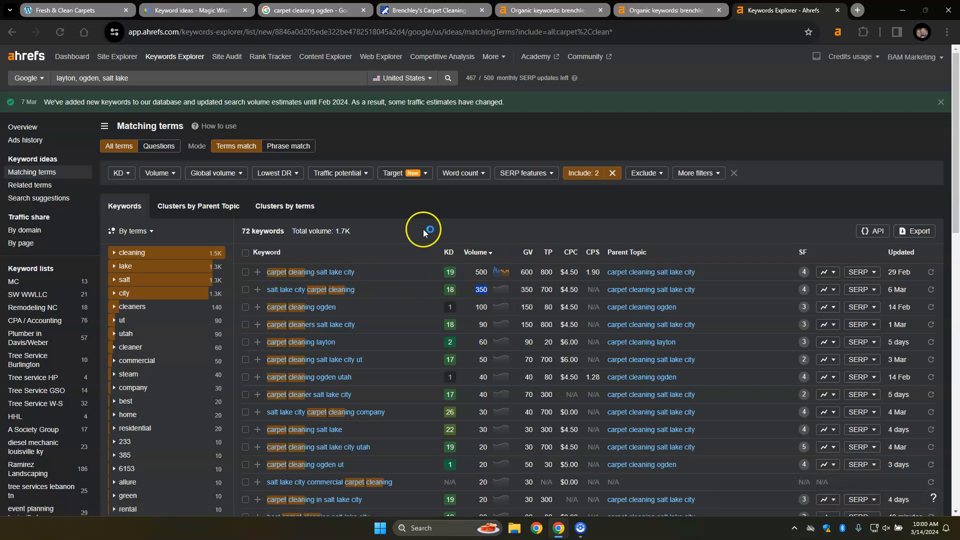
pyautogui.moveTo(365, 295)
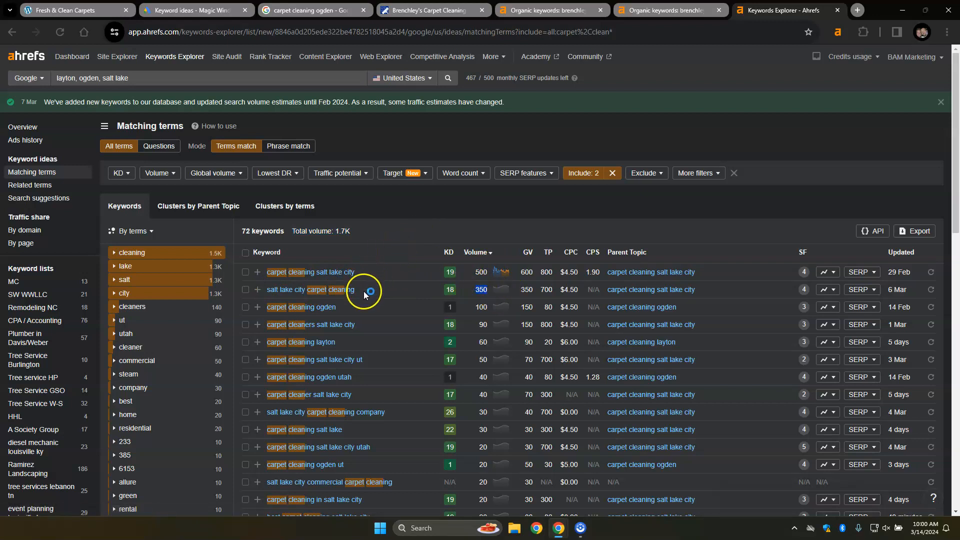
pyautogui.moveTo(415, 218)
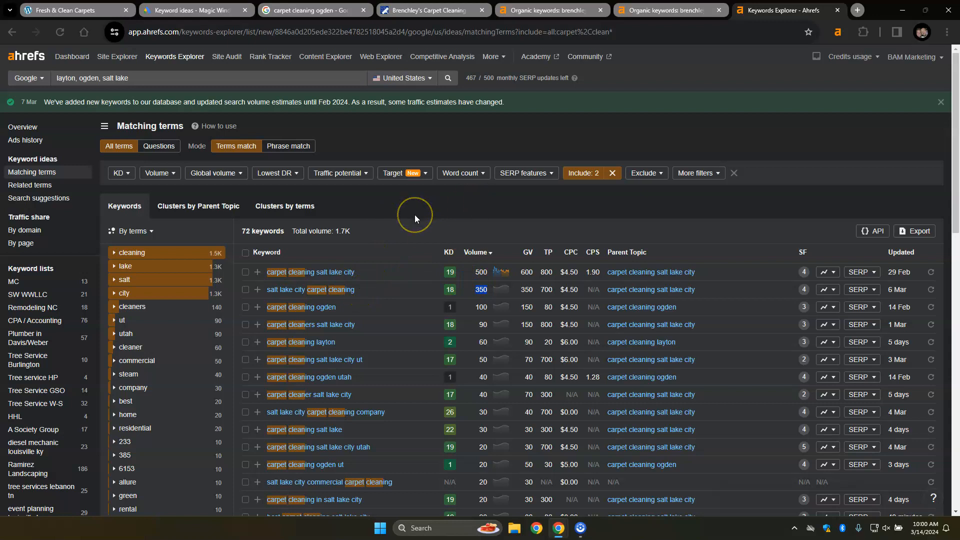
pyautogui.moveTo(421, 226)
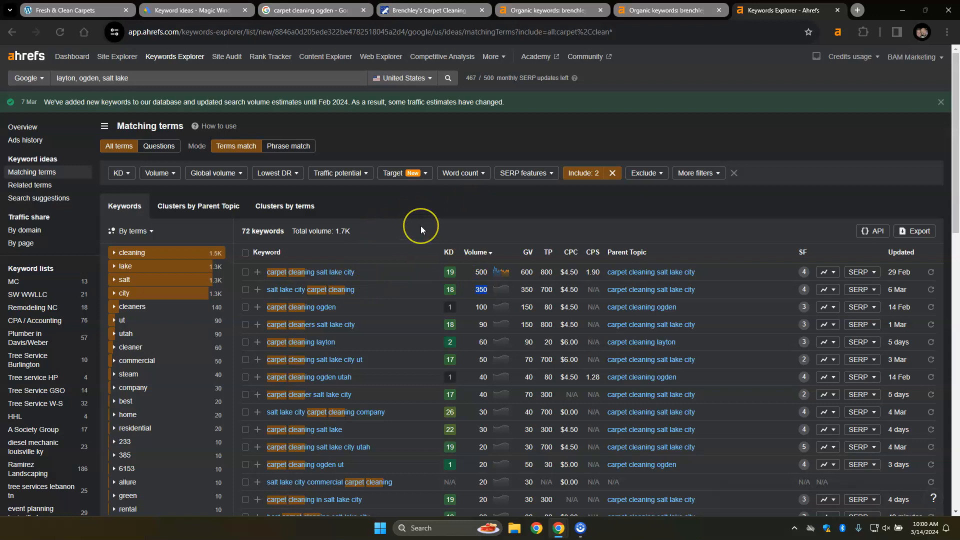
pyautogui.moveTo(420, 224)
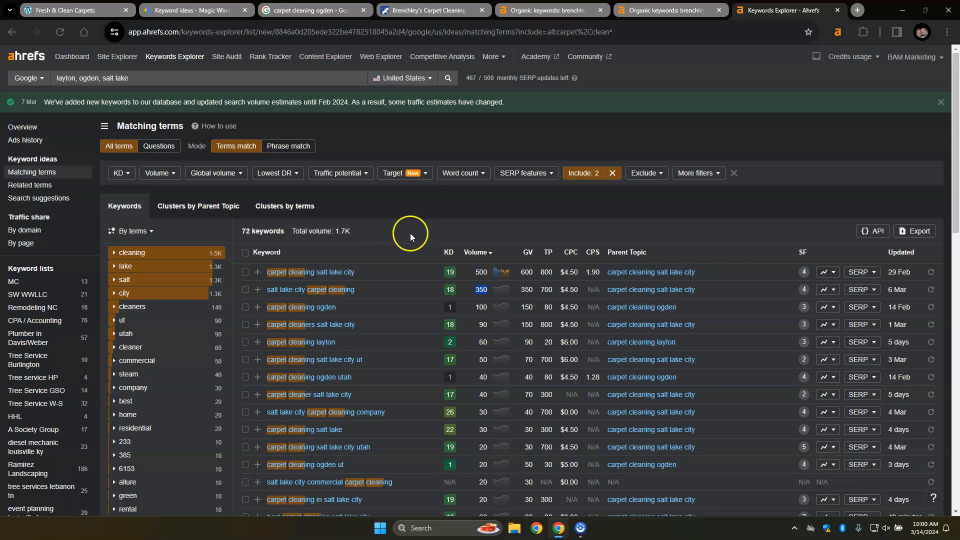
pyautogui.moveTo(398, 237)
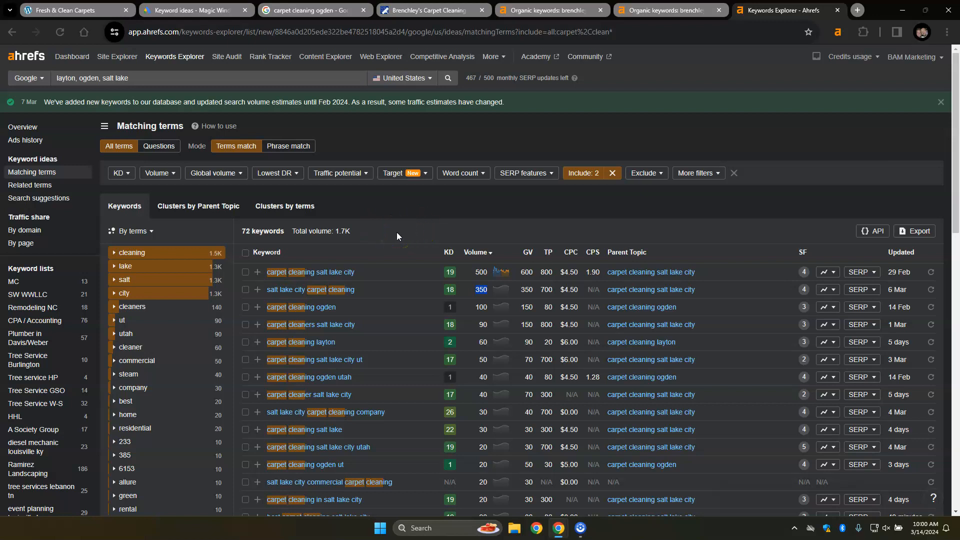
pyautogui.moveTo(348, 279)
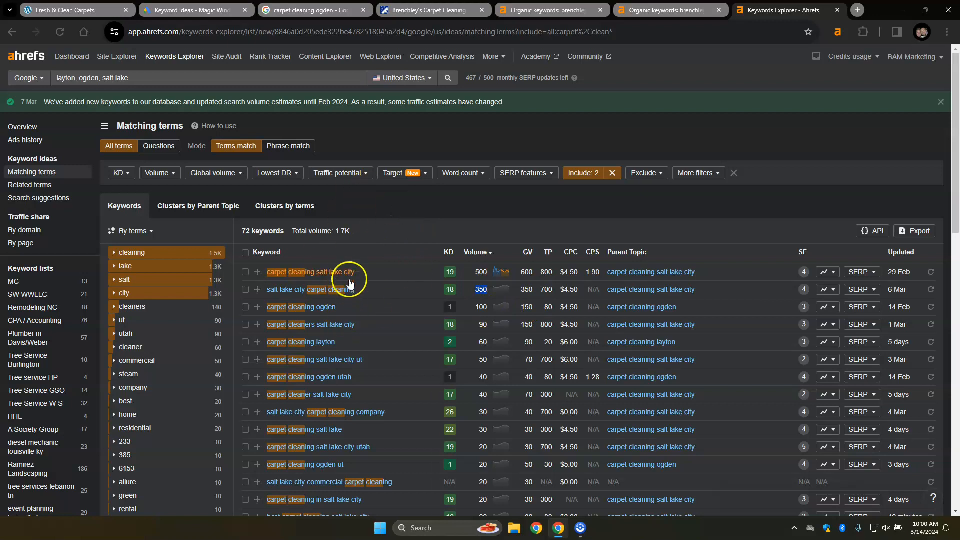
pyautogui.moveTo(504, 440)
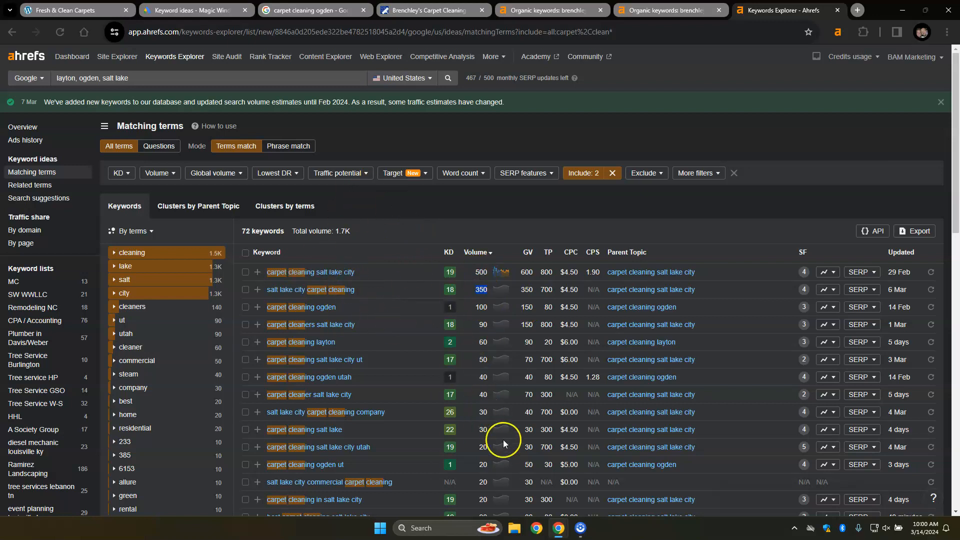
pyautogui.moveTo(459, 224)
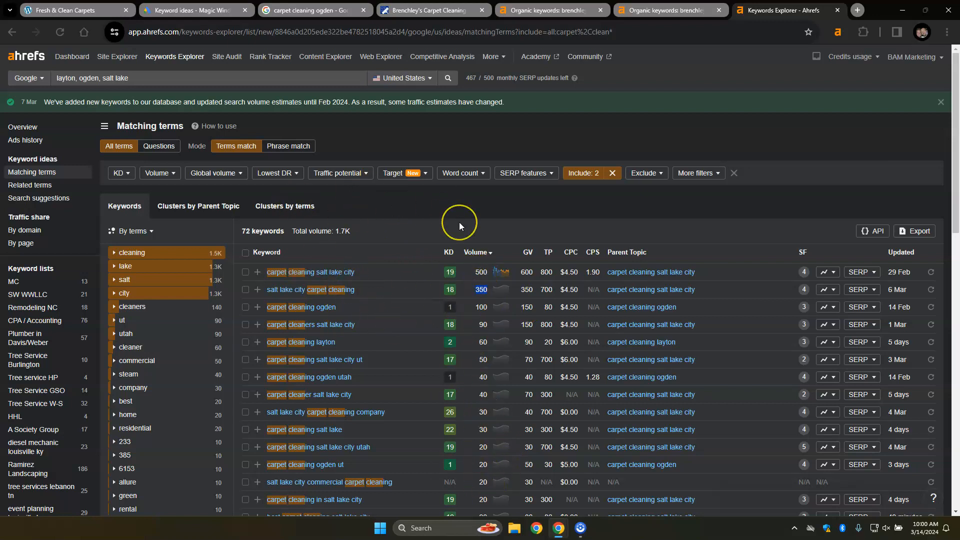
pyautogui.moveTo(459, 226)
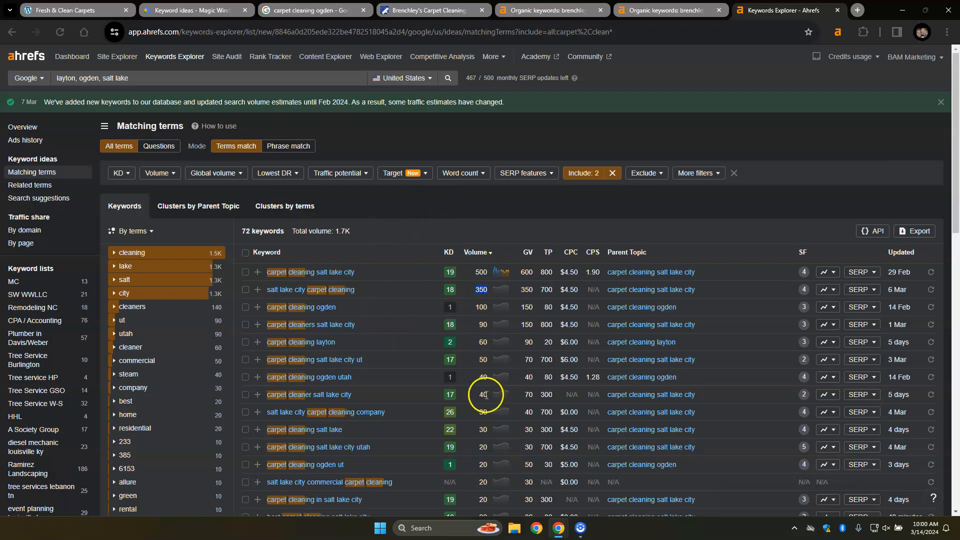
pyautogui.moveTo(410, 234)
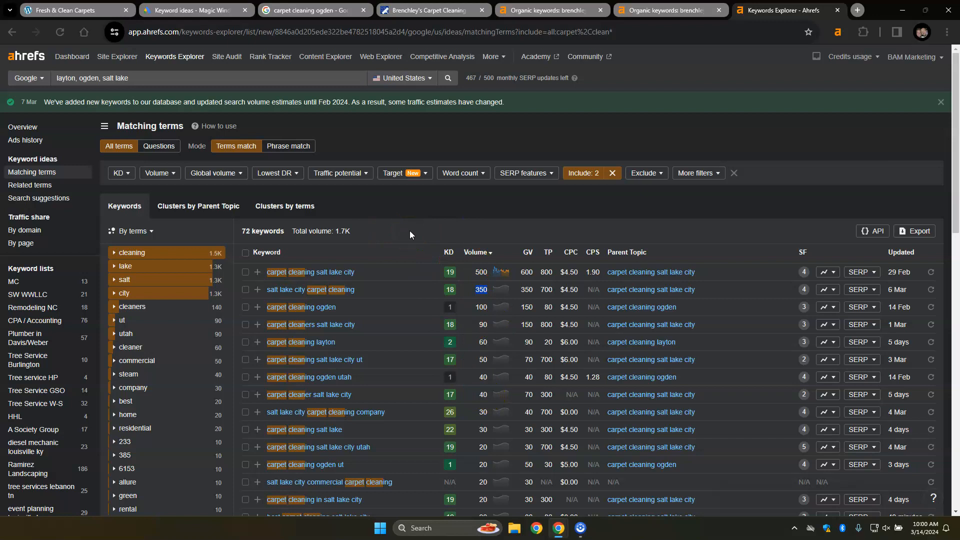